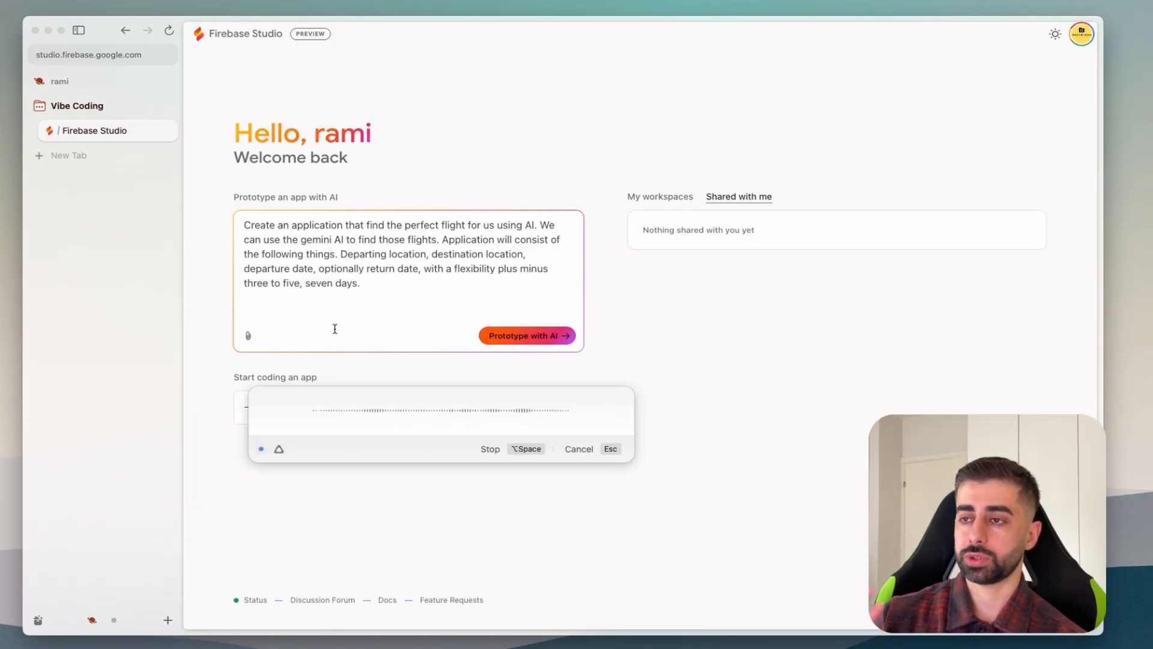
# Dictate the flight-finder prompt describing accordion-style flight results and AI flight summaries.
pyautogui.write("The result consists of the list of the accordion with the information about the flight, location, time, whether it's a direct or multiple stops, a price and on expand will show more information.")
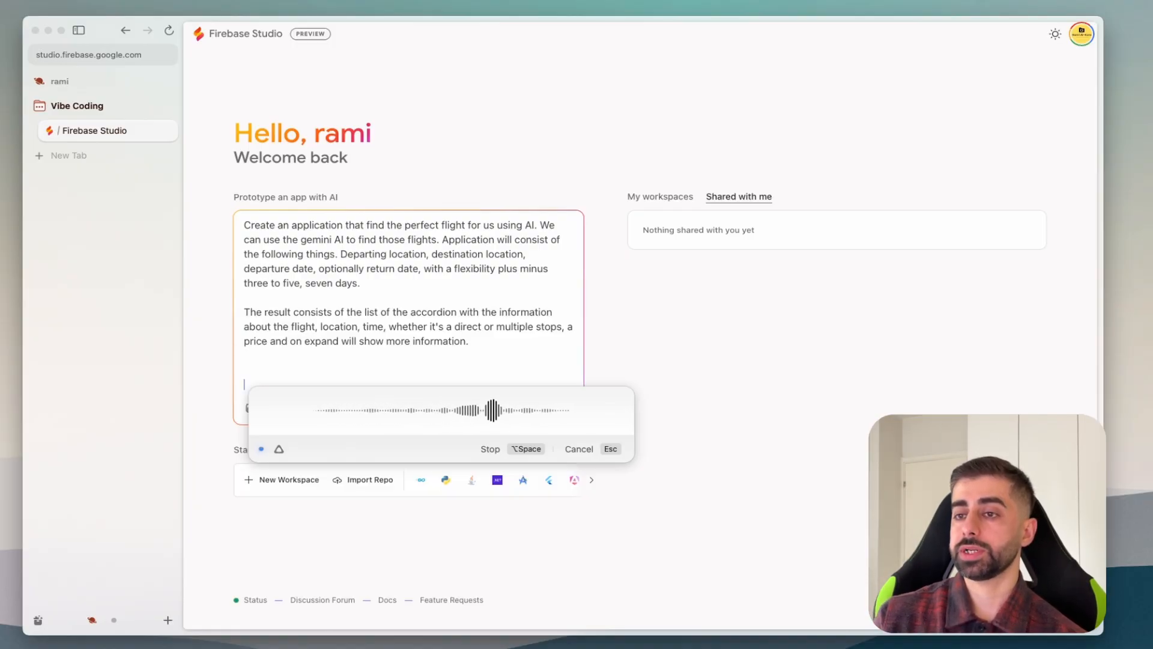
pyautogui.write('AI will summarize the flight')
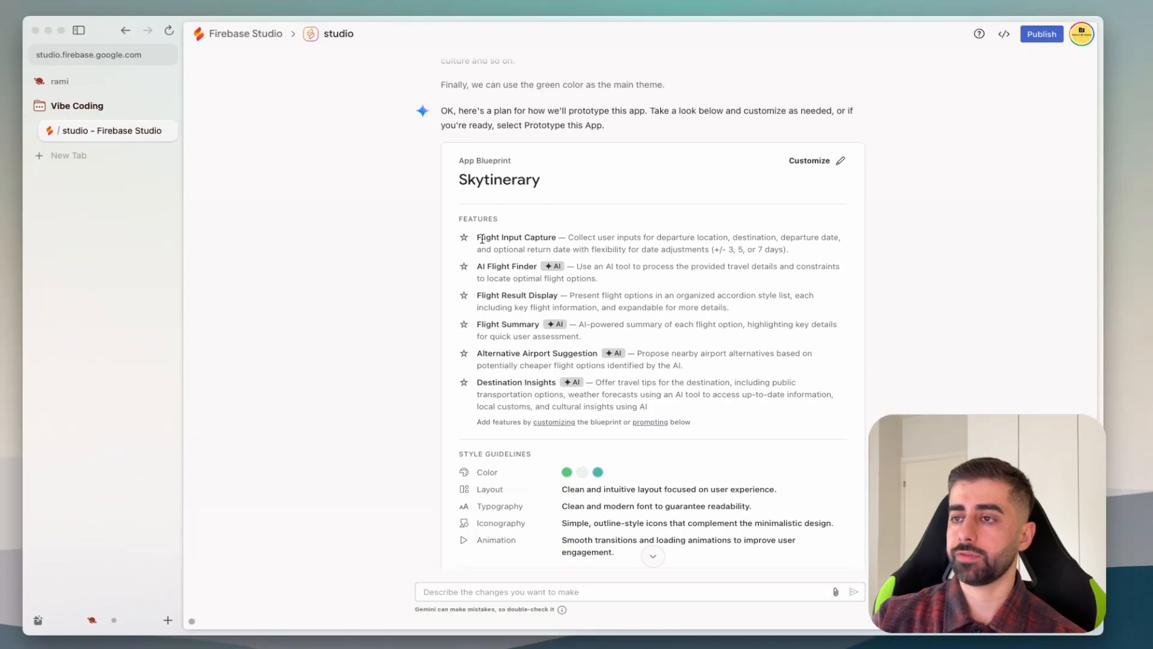
# Review the Skytinerary blueprint and start prototyping the app.
pyautogui.scroll(-3)
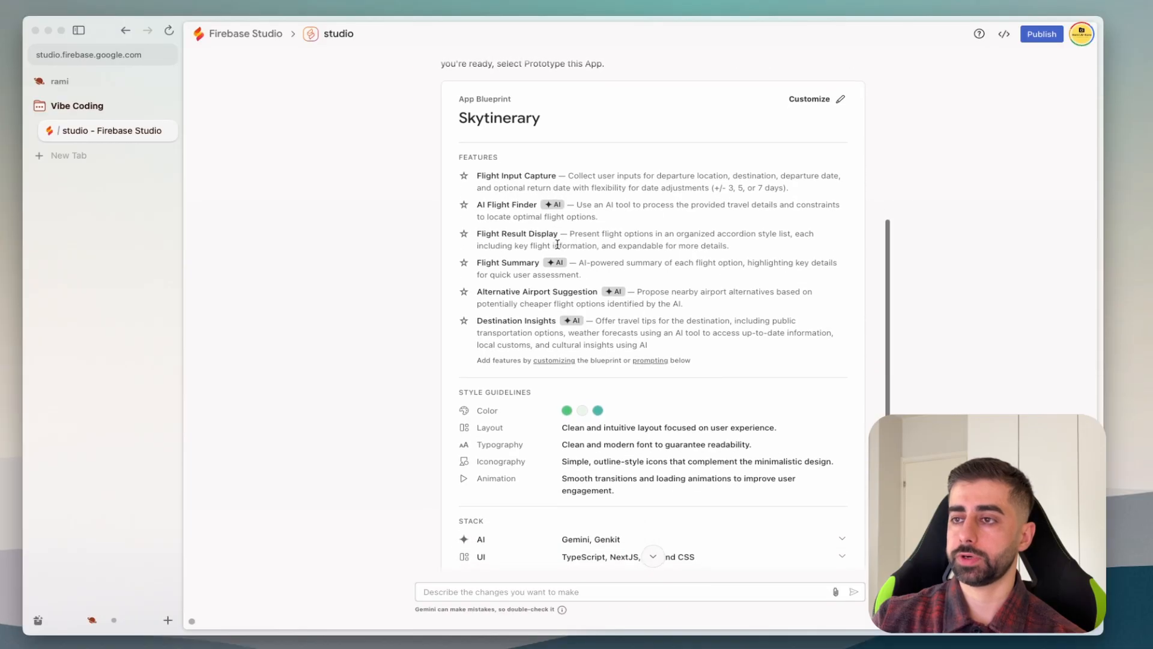
pyautogui.scroll(-3)
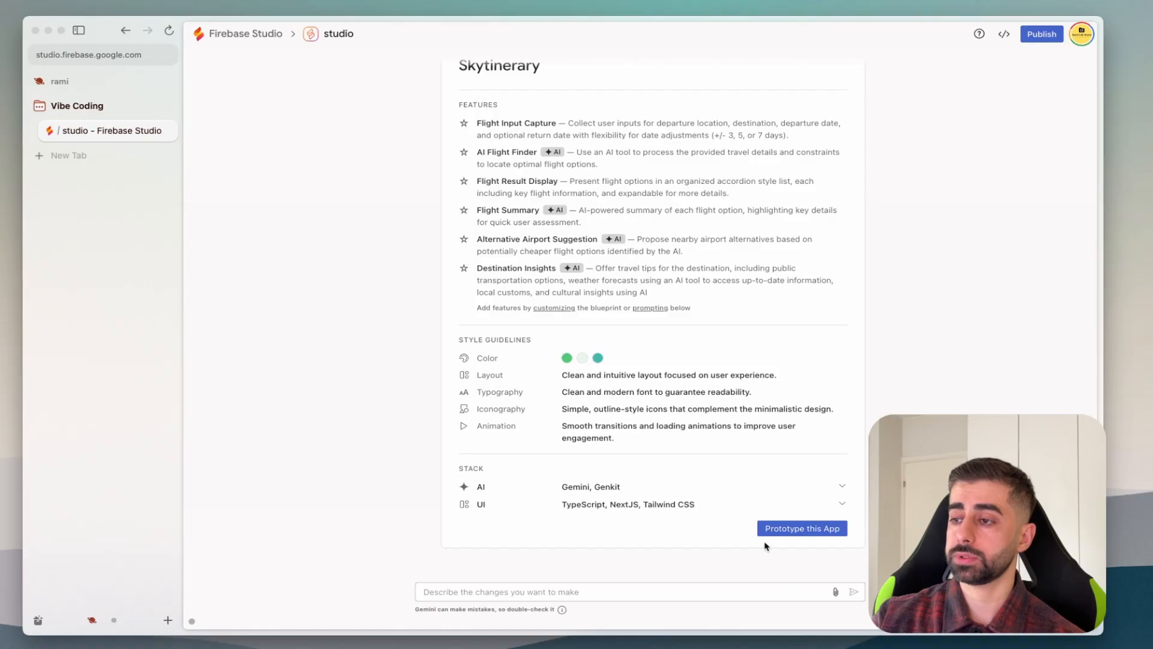
pyautogui.click(801, 528)
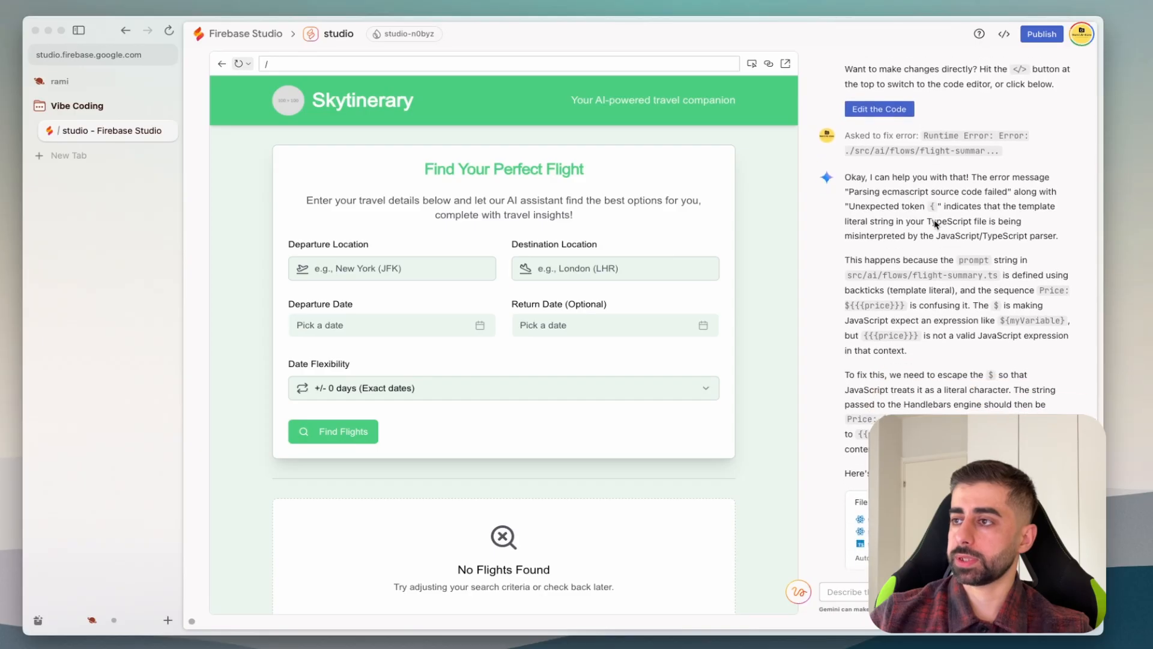
# Search Helsinki to Madrid flights on May 28, 2025 with +/- 3 days flexibility.
pyautogui.scroll(-3)
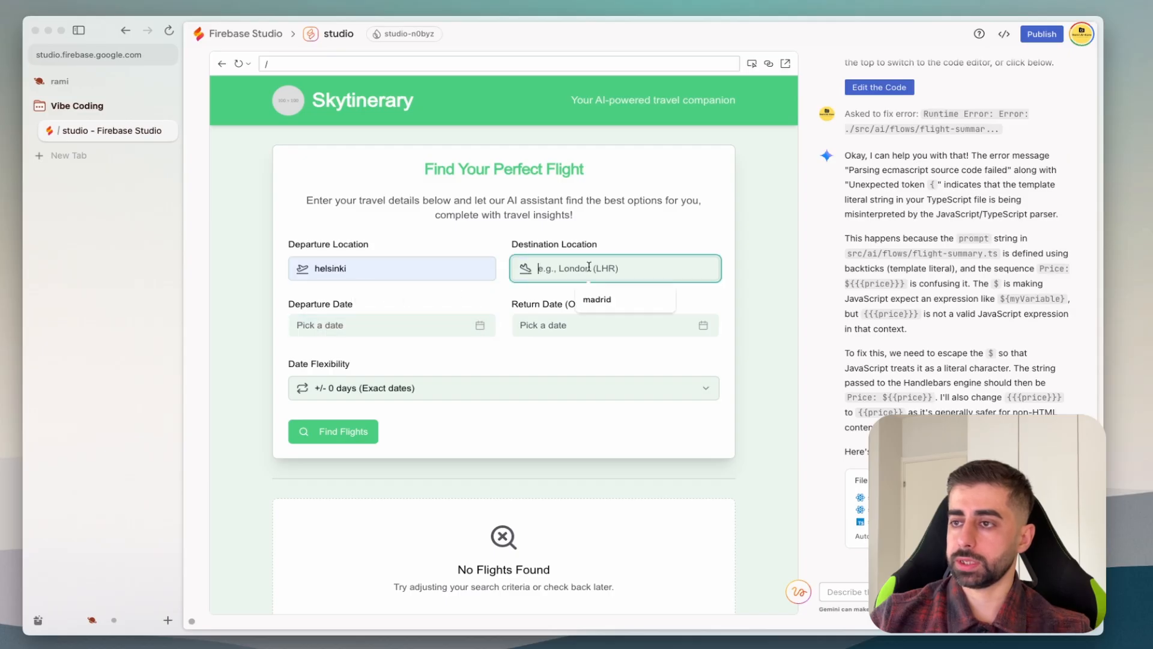
pyautogui.click(596, 299)
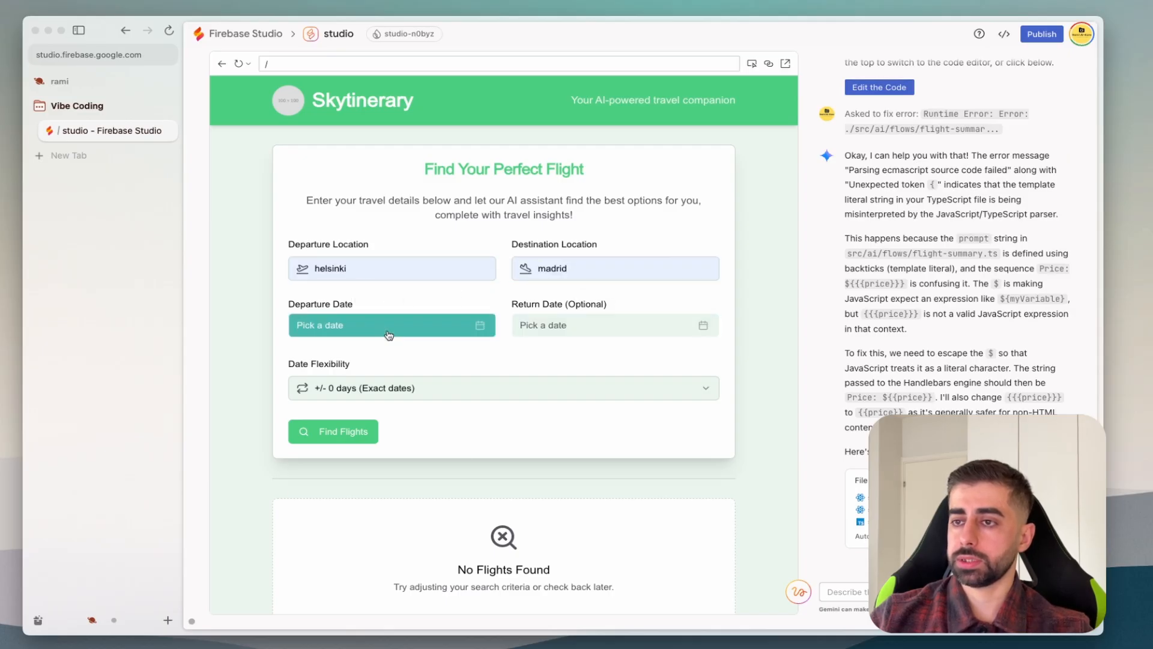
pyautogui.click(391, 325)
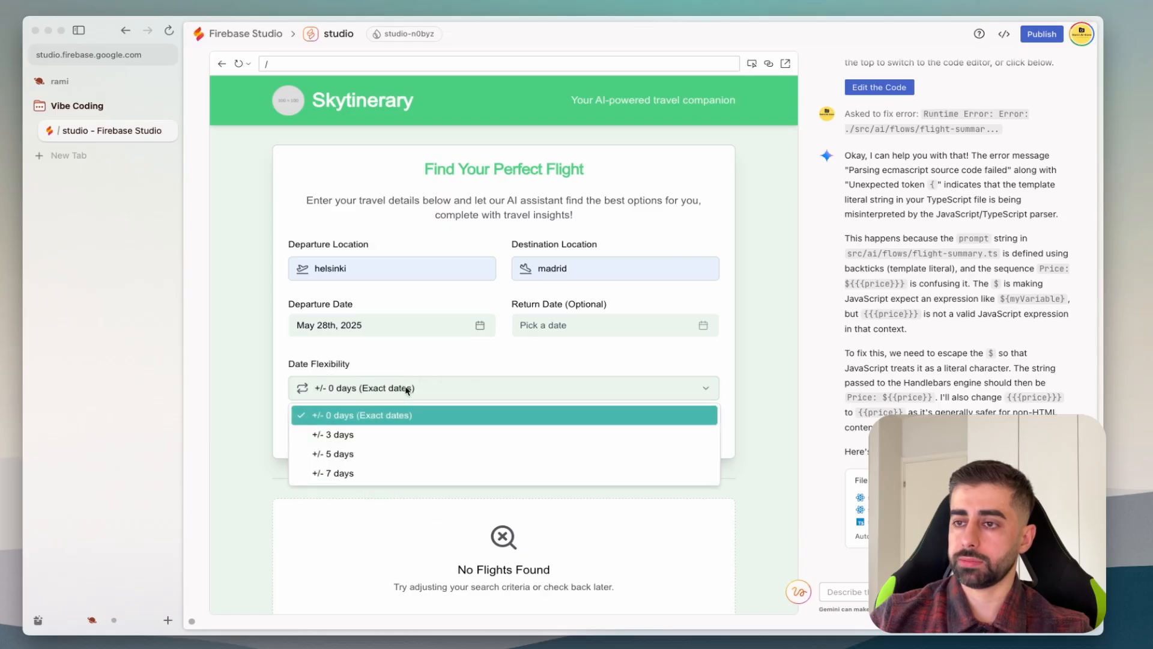
pyautogui.click(334, 434)
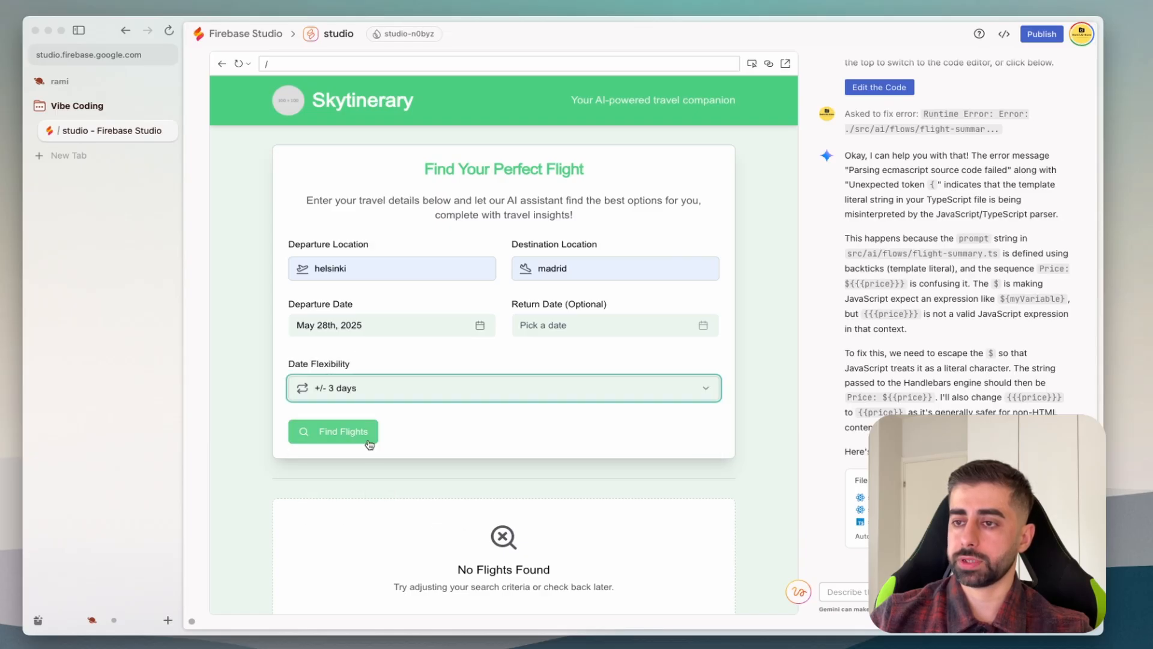
pyautogui.click(332, 432)
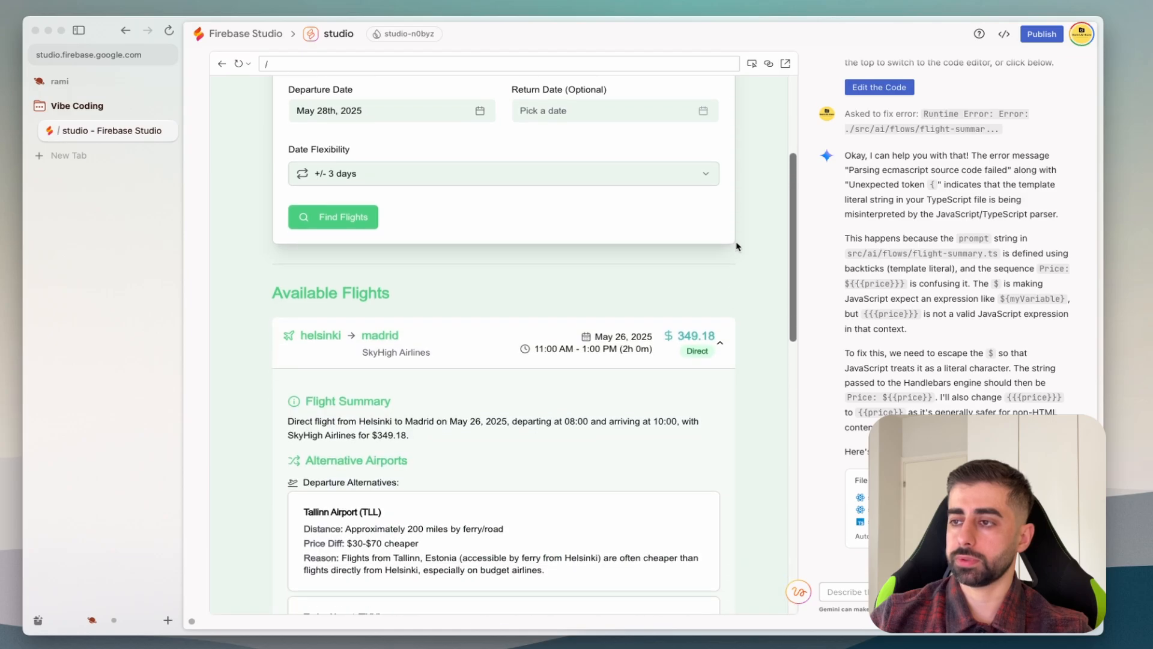
# Scroll through the three Helsinki–Madrid flights, their summaries and Madrid travel insights.
pyautogui.scroll(-3)
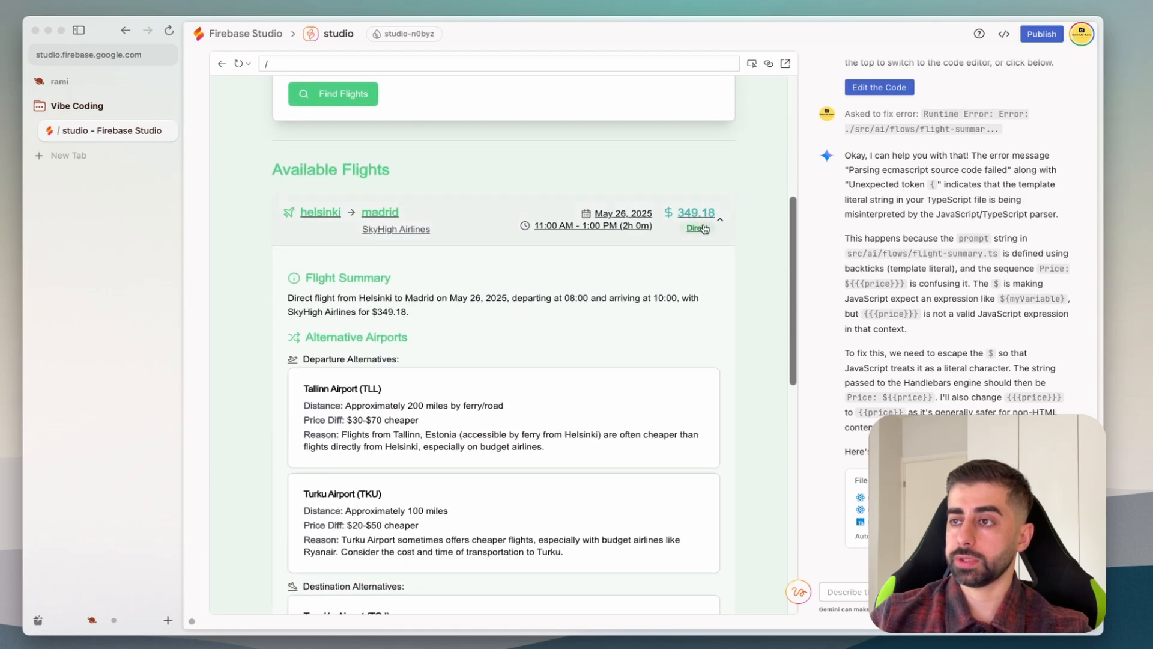
pyautogui.scroll(-3)
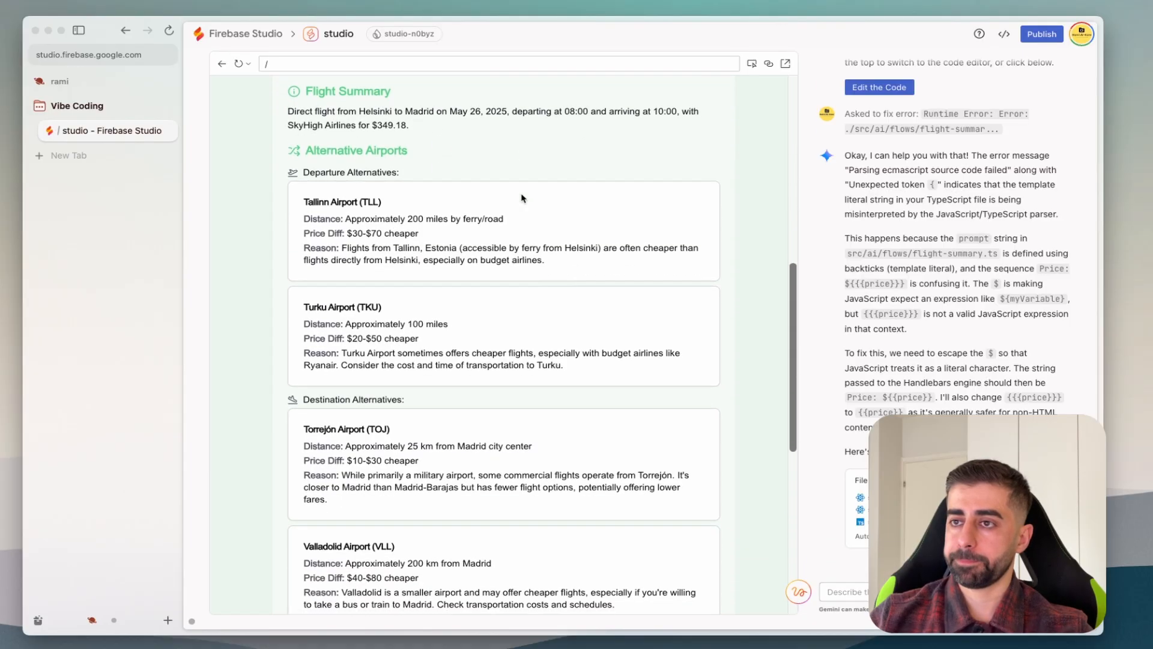
pyautogui.scroll(-3)
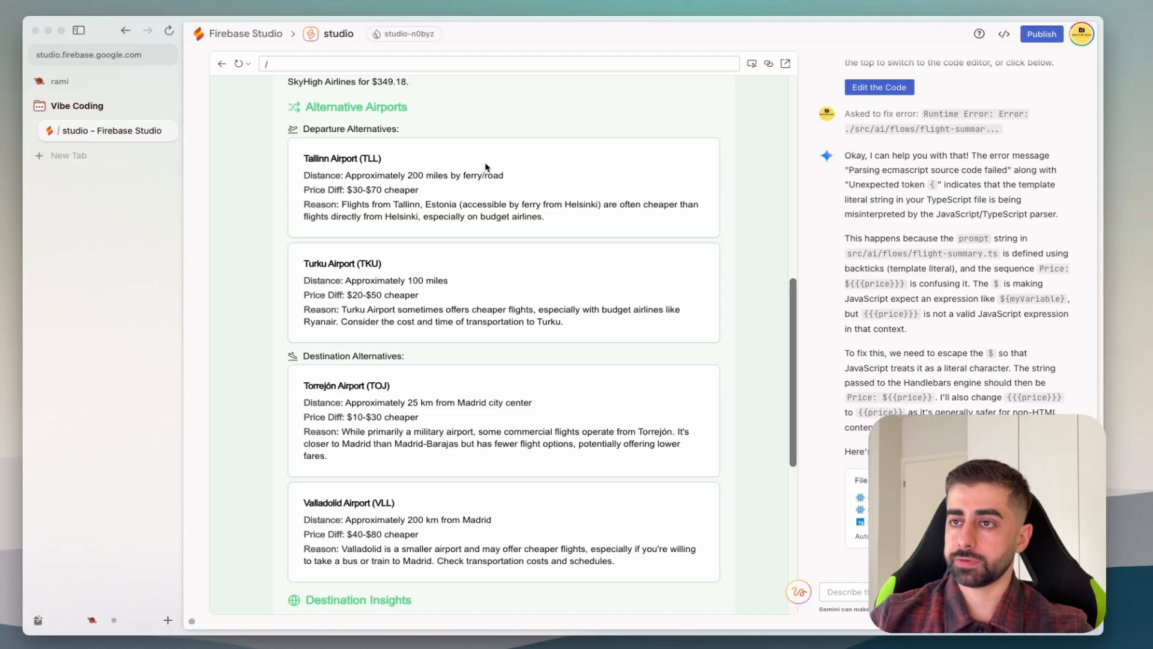
pyautogui.scroll(-3)
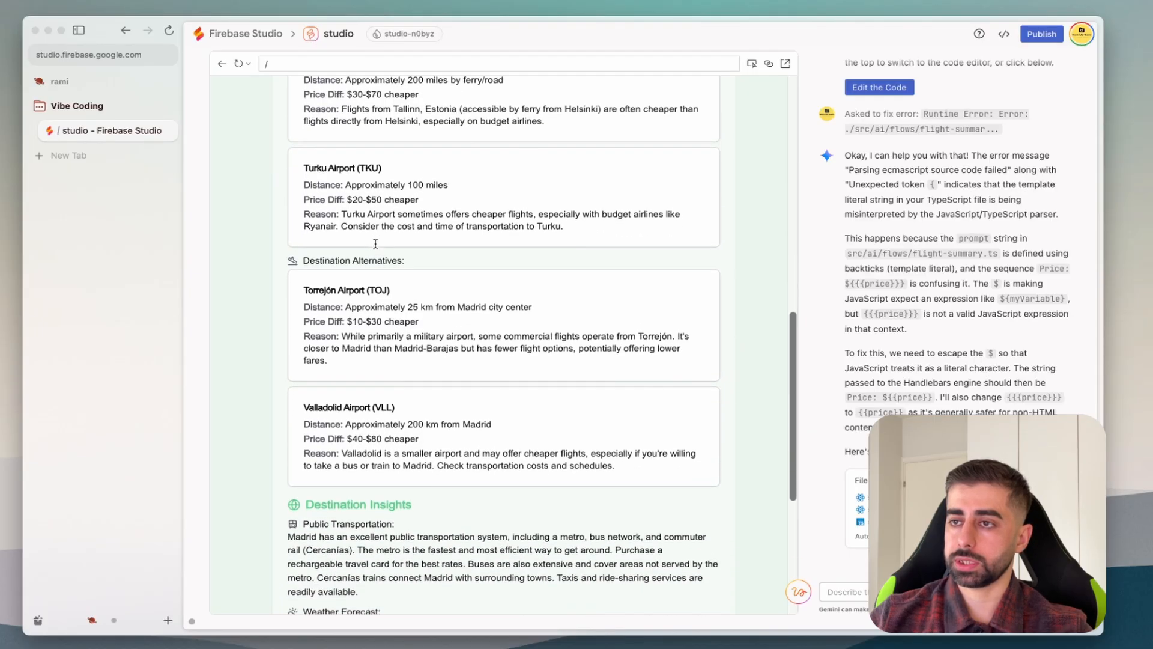
pyautogui.scroll(-3)
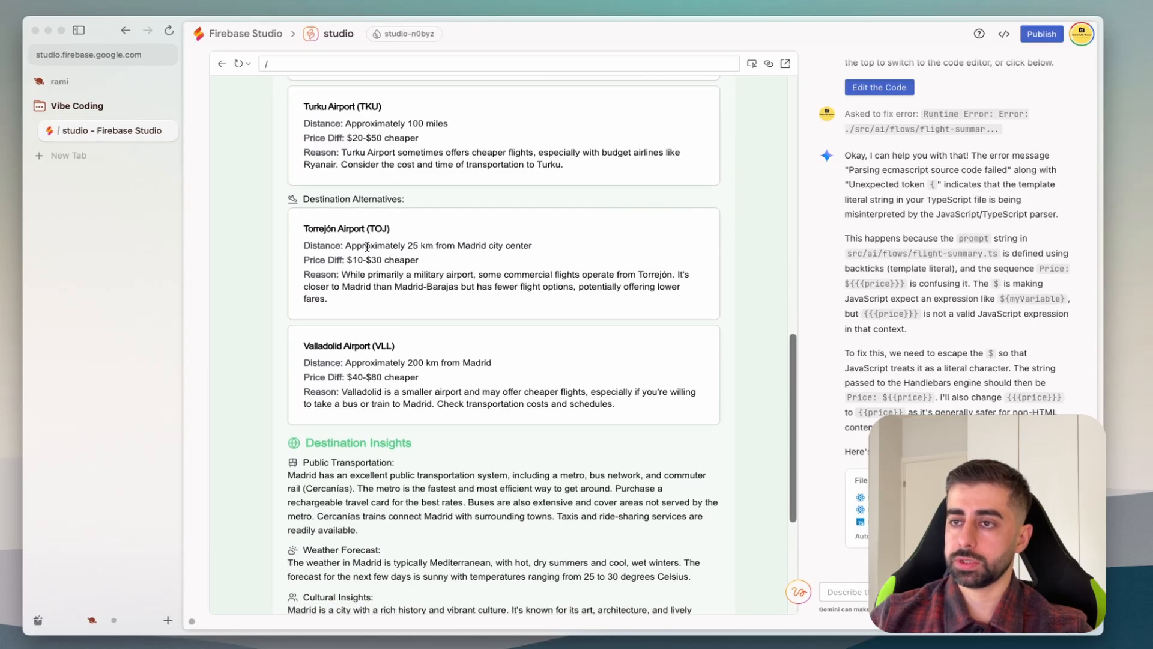
pyautogui.moveTo(540, 289)
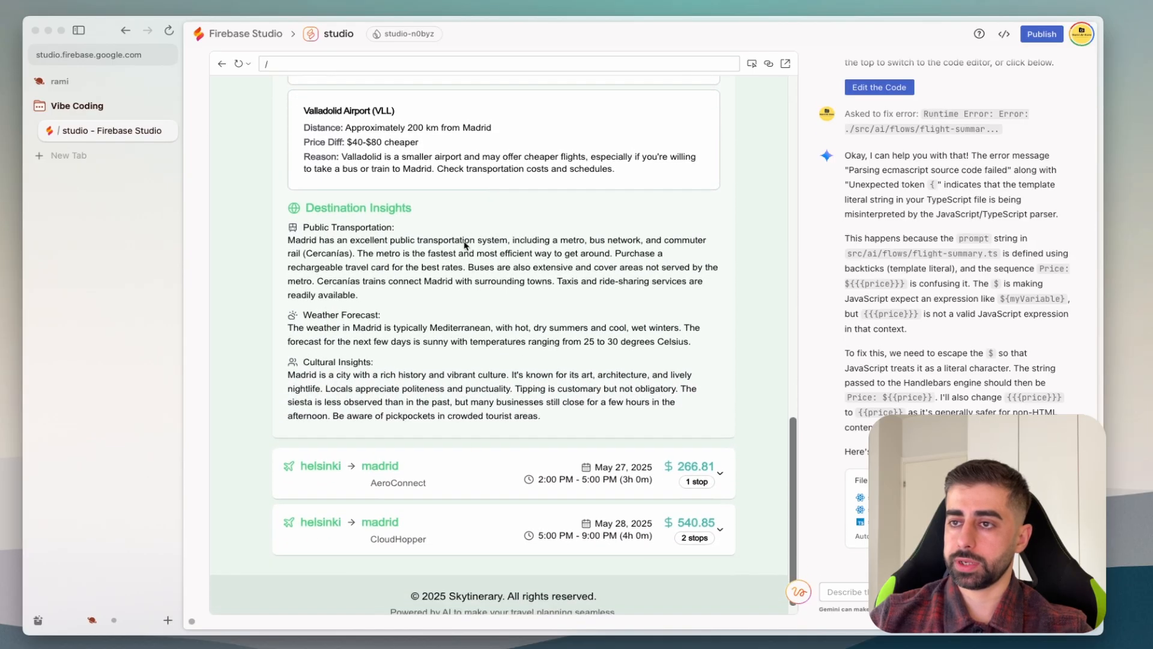
pyautogui.scroll(-3)
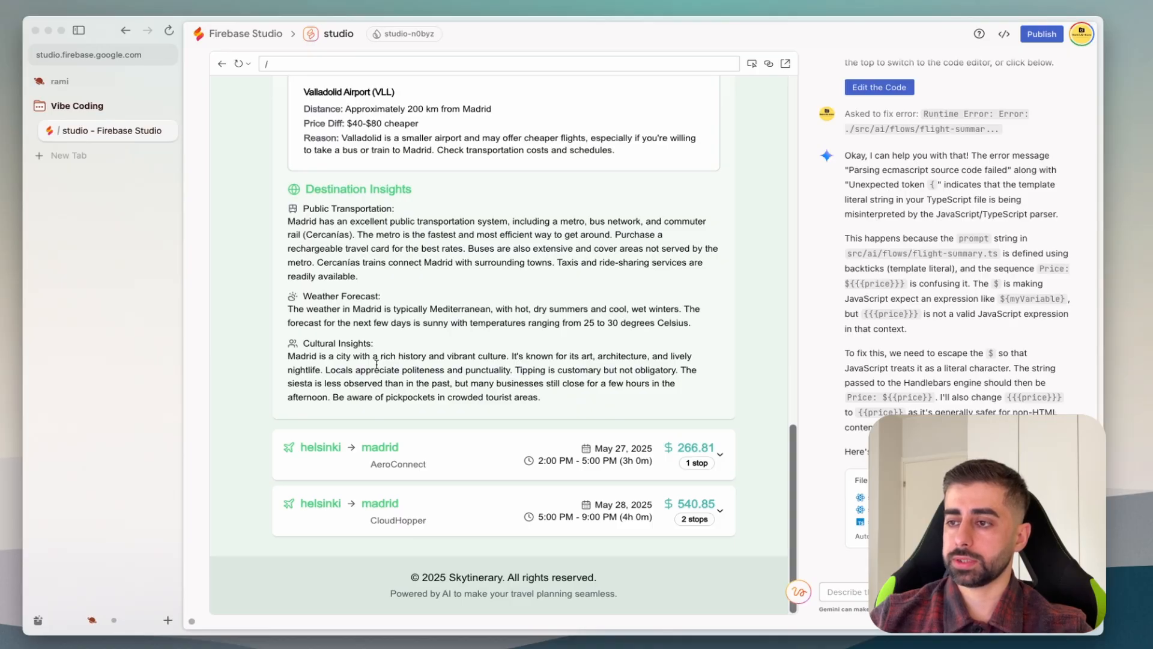
pyautogui.scroll(-3)
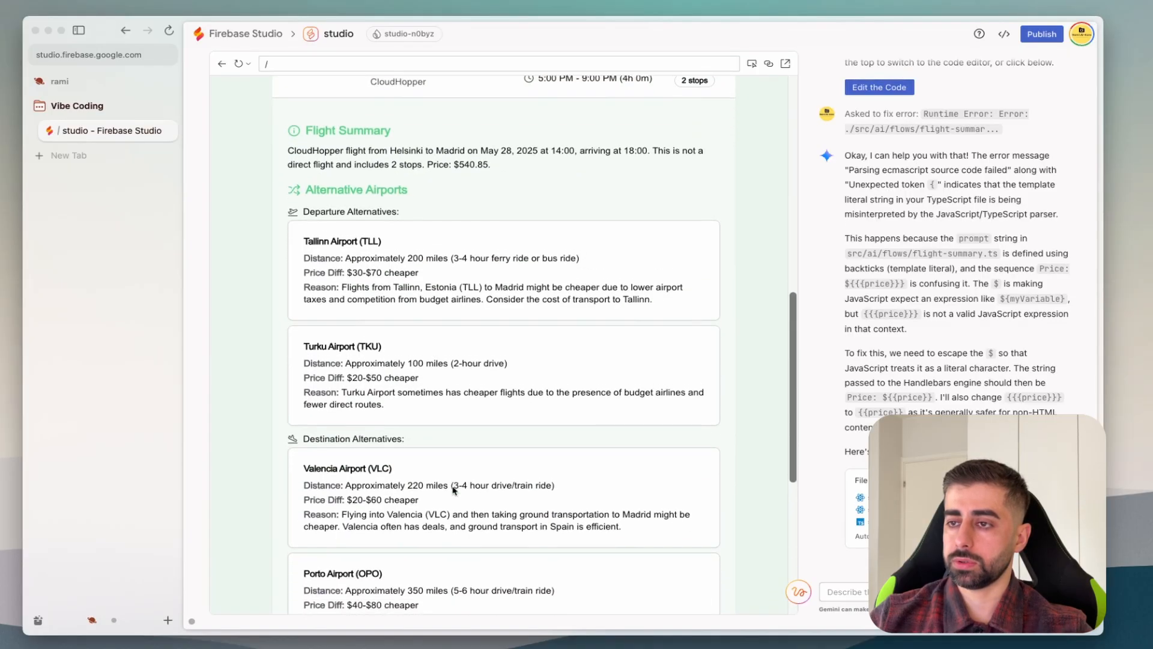
pyautogui.scroll(-3)
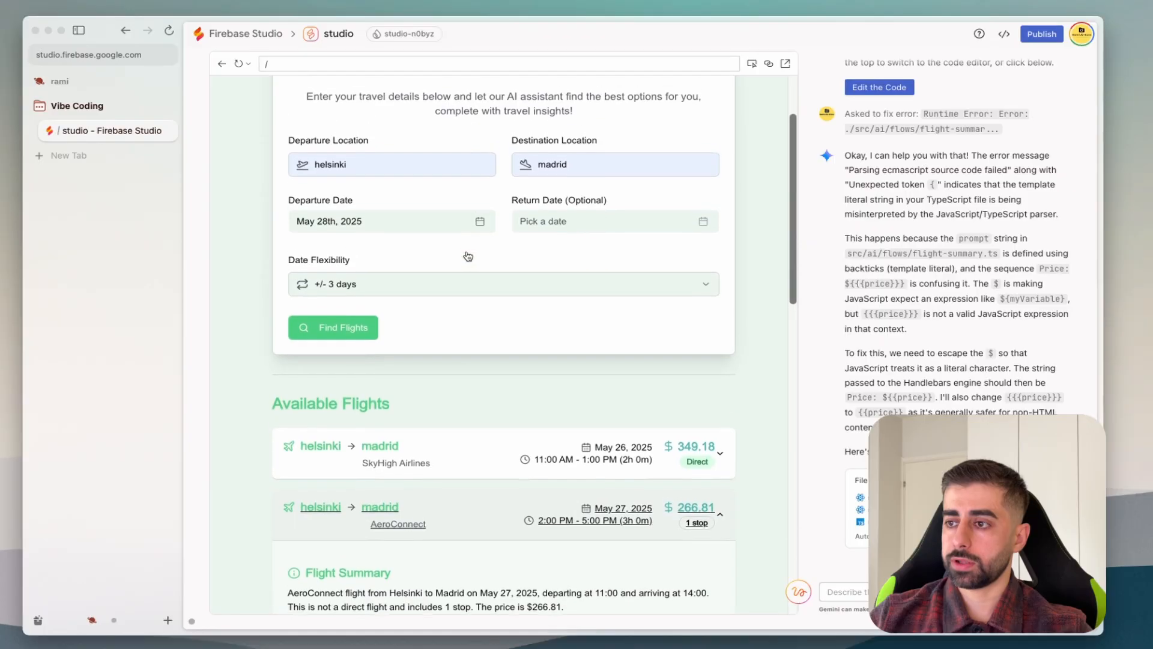
pyautogui.scroll(-3)
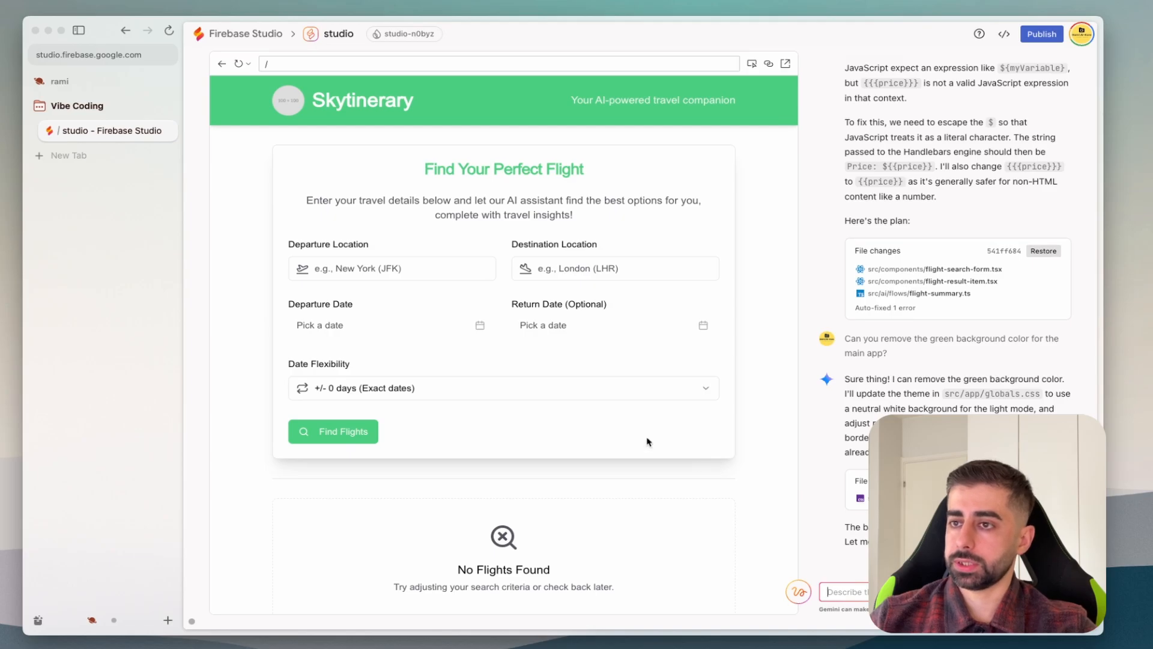
# Dictate a new change request into the Gemini chat box.
pyautogui.click(391, 268)
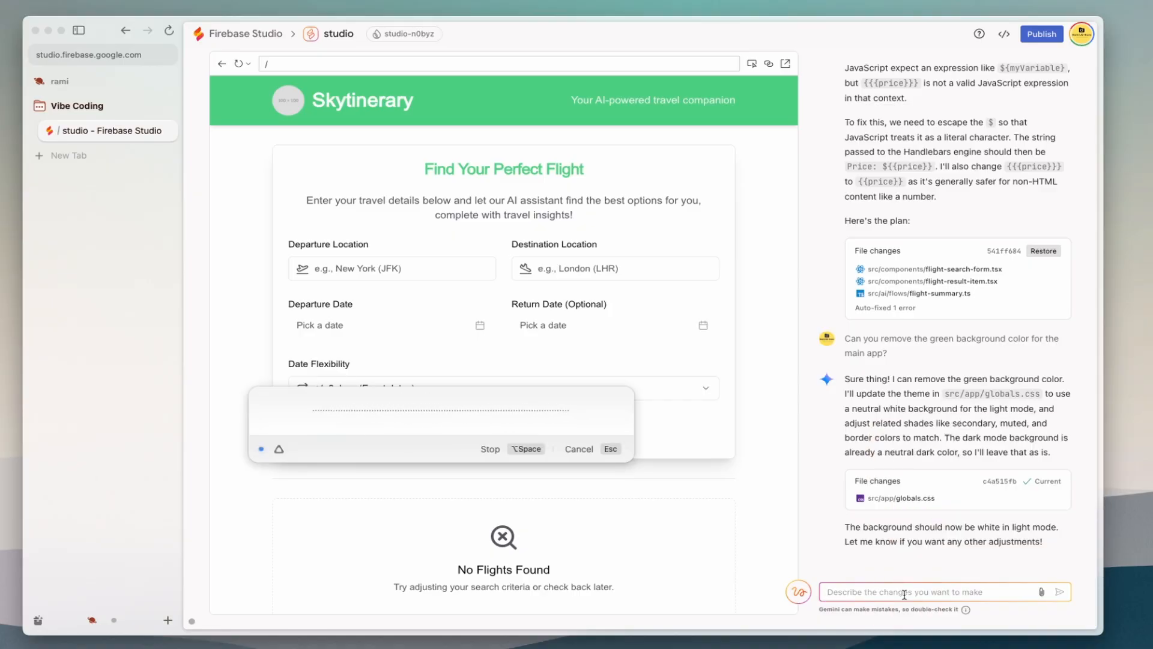
pyautogui.click(489, 448)
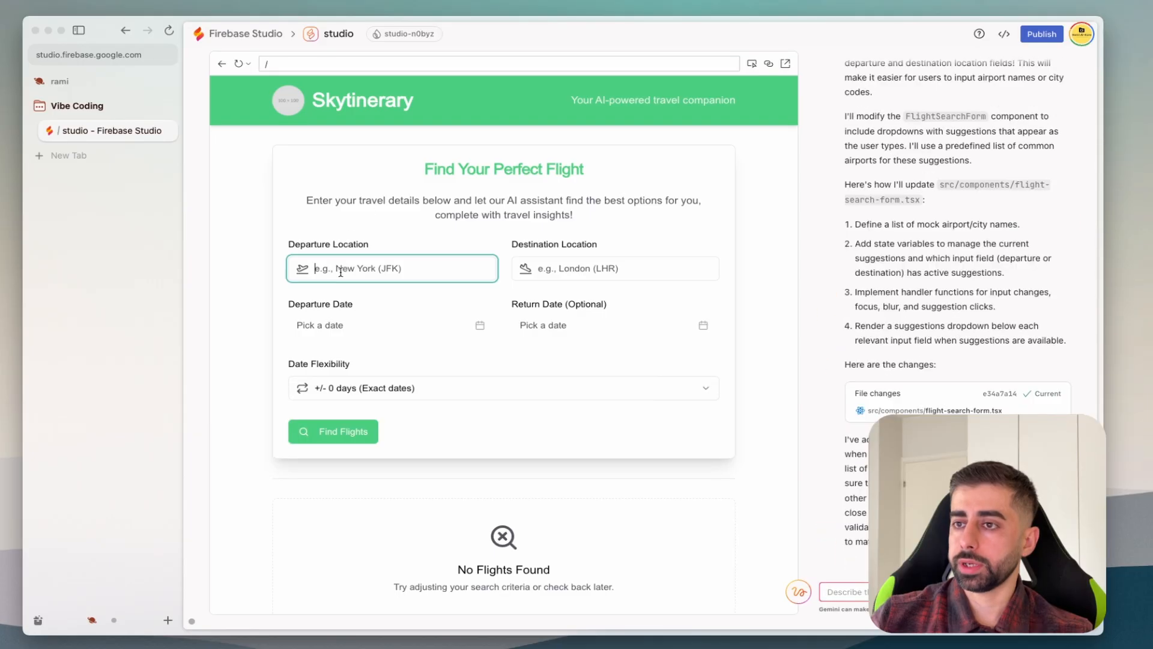
# Enter London (LHR) to Amsterdam (AMS) for May 28, 2025, and choose date flexibility.
pyautogui.write('h')
pyautogui.click(615, 269)
pyautogui.write('m')
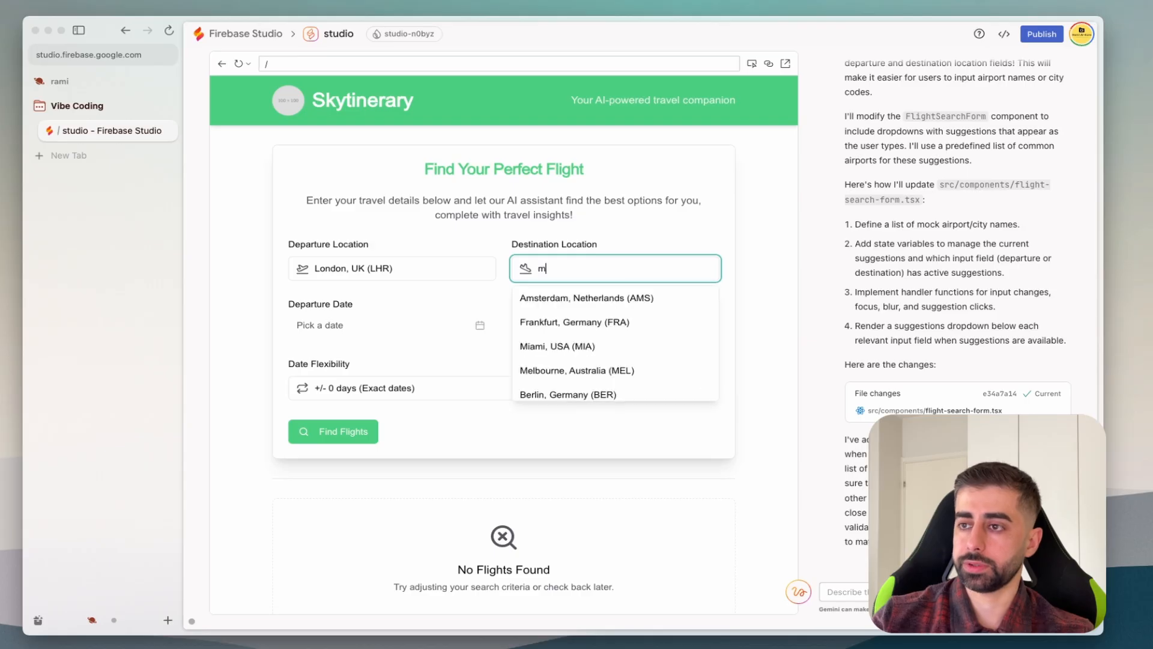
pyautogui.write('sterdam, Netherlands (AMS')
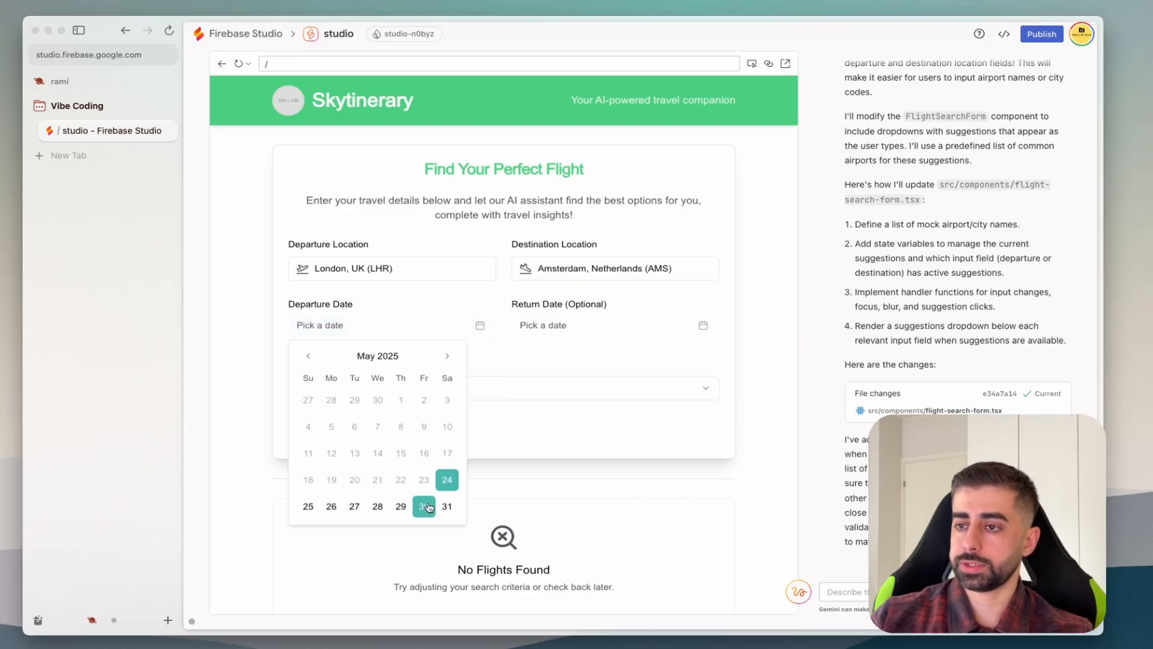
pyautogui.click(377, 506)
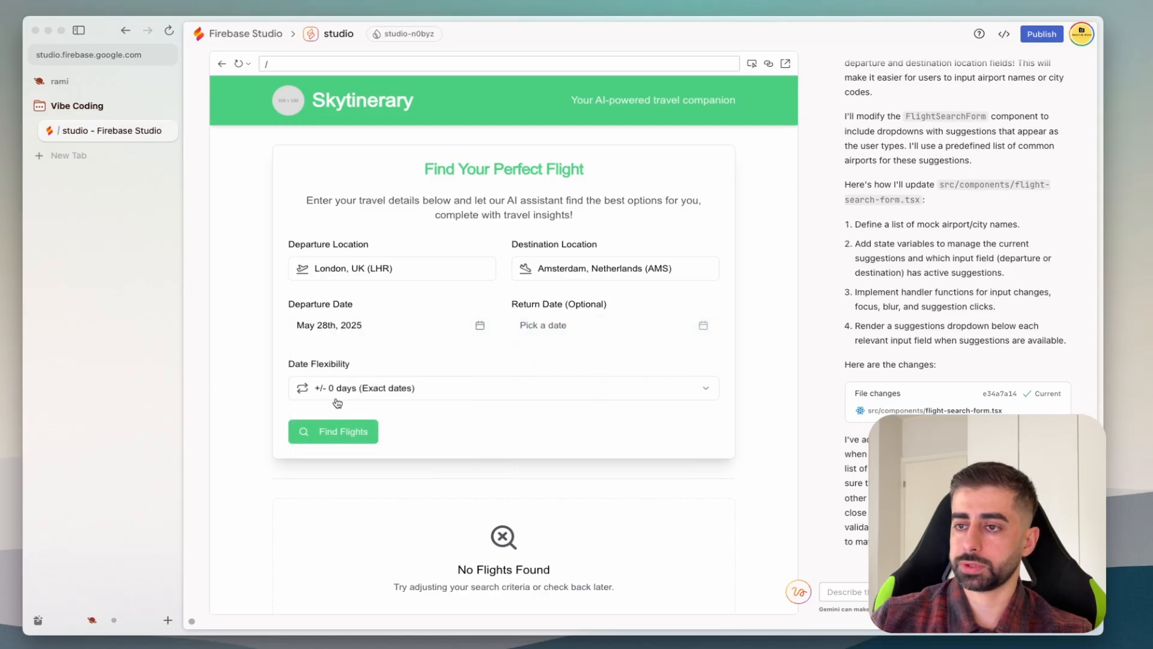
pyautogui.click(332, 431)
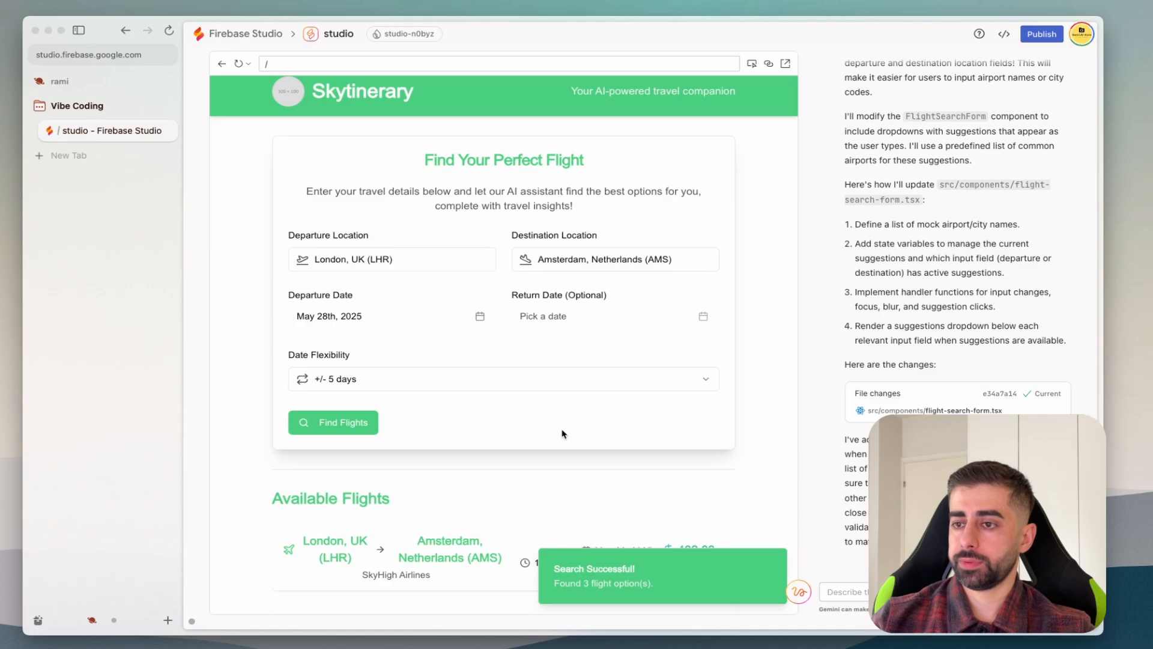
pyautogui.scroll(-3)
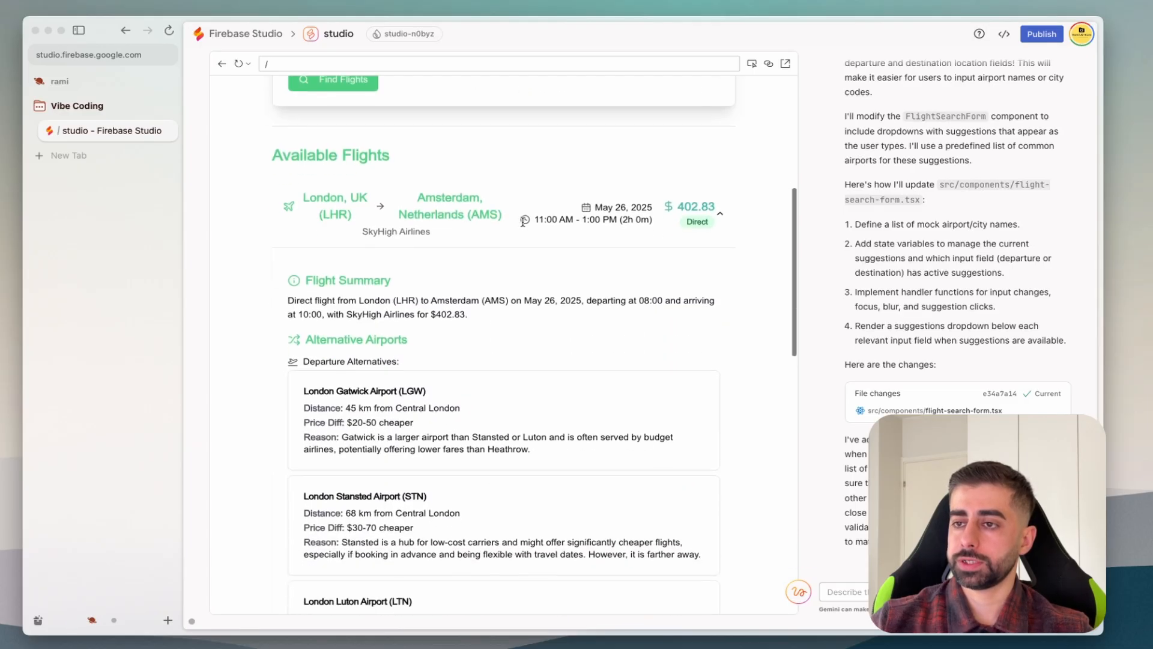
pyautogui.scroll(-3)
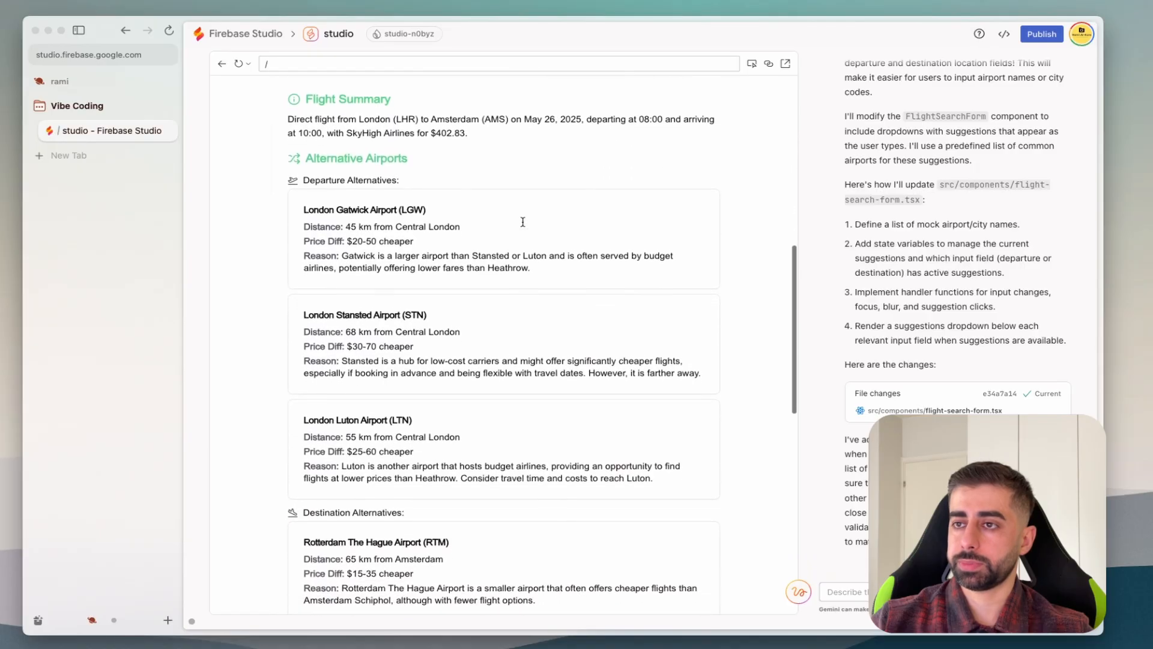
pyautogui.scroll(-3)
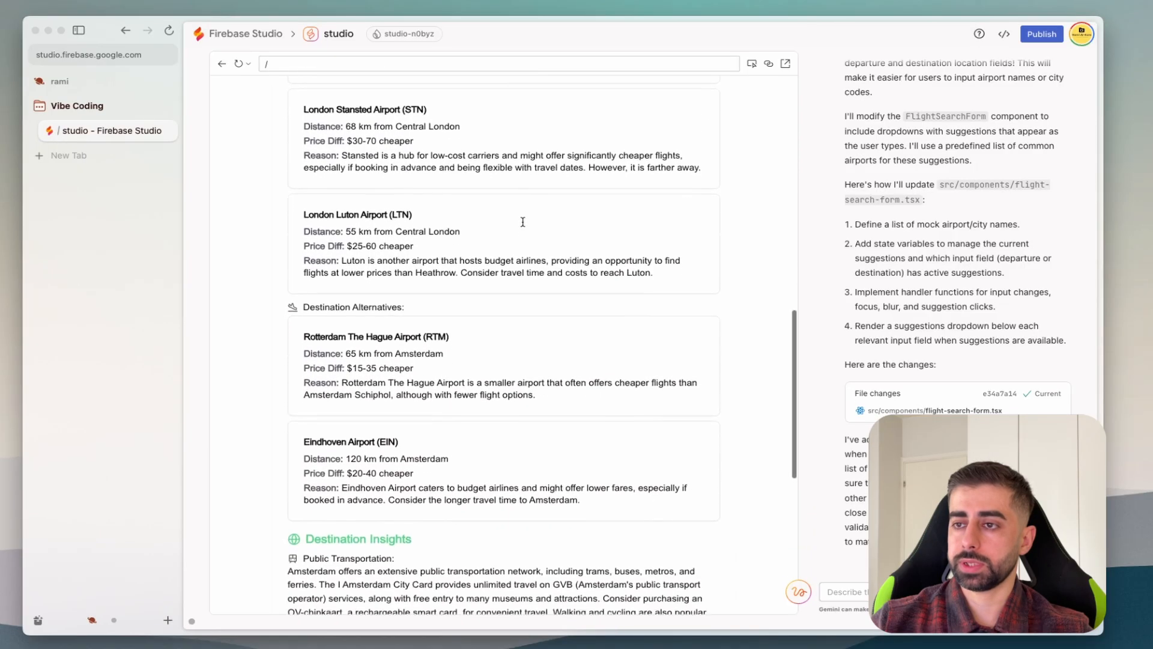
pyautogui.scroll(-3)
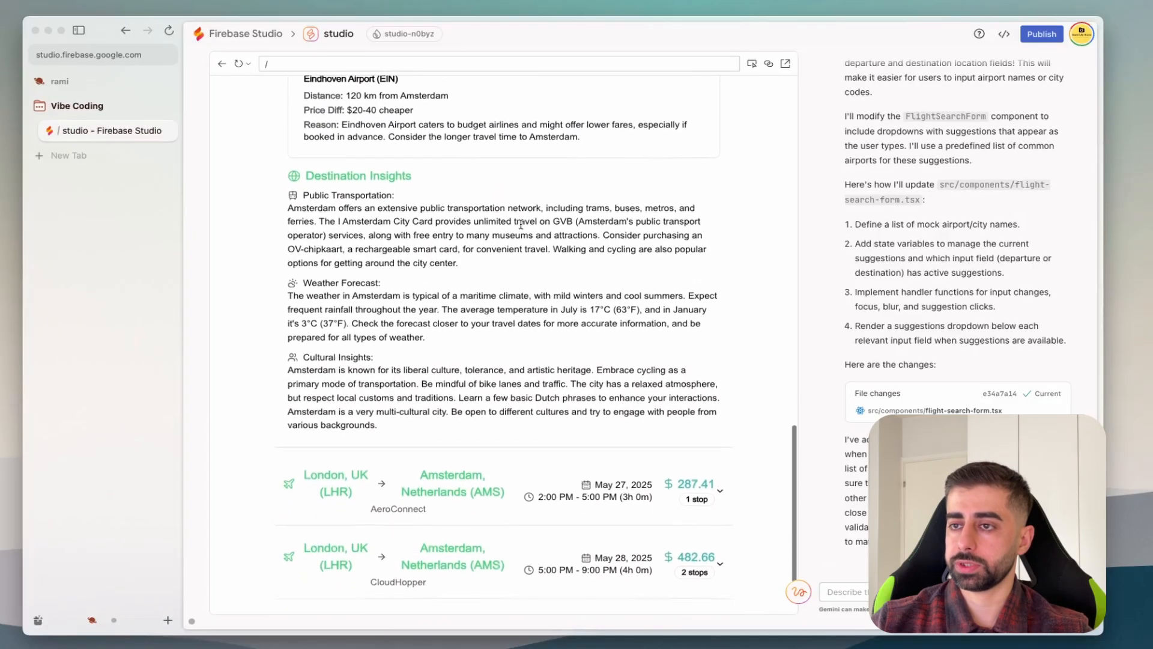
pyautogui.scroll(-3)
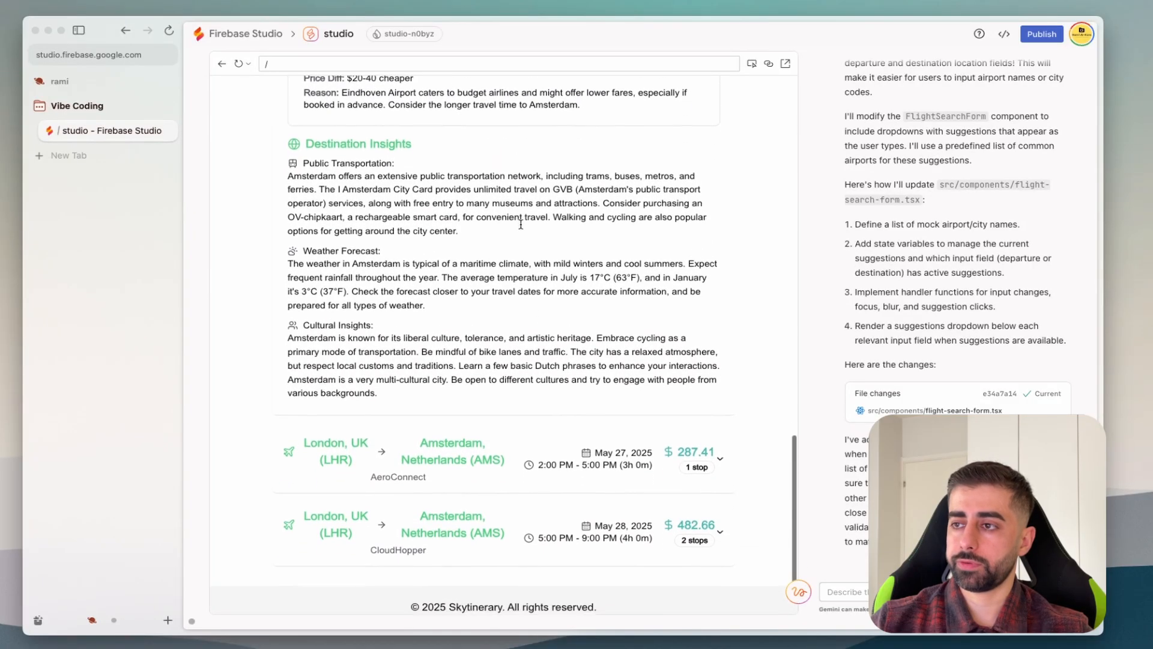
pyautogui.scroll(-3)
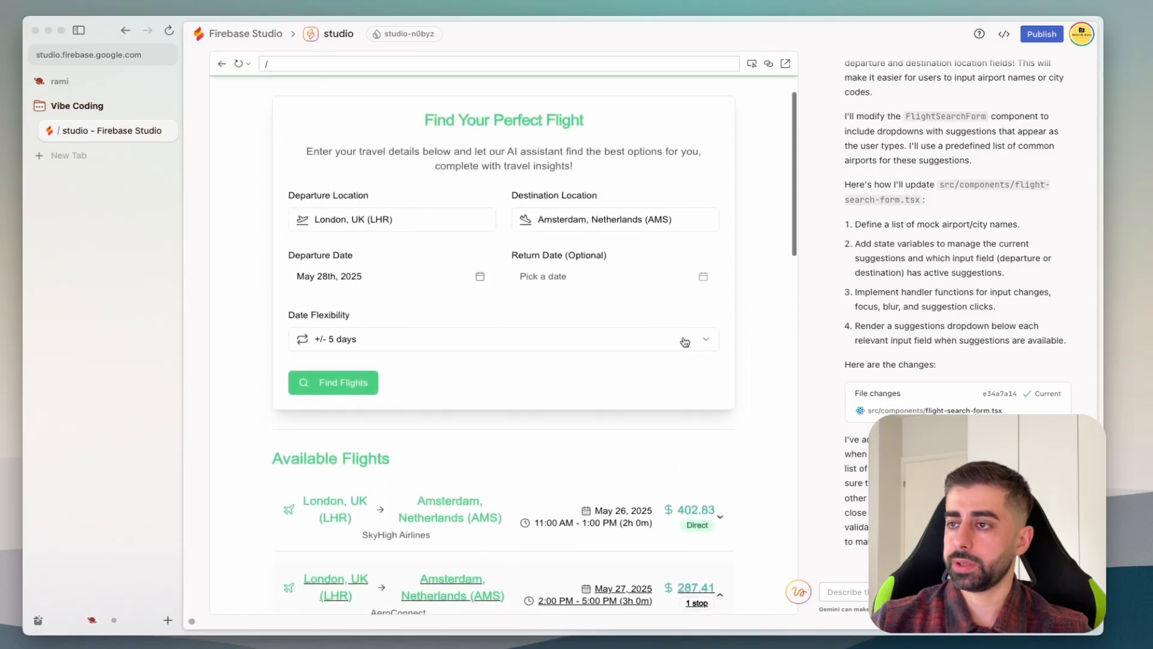
pyautogui.scroll(-3)
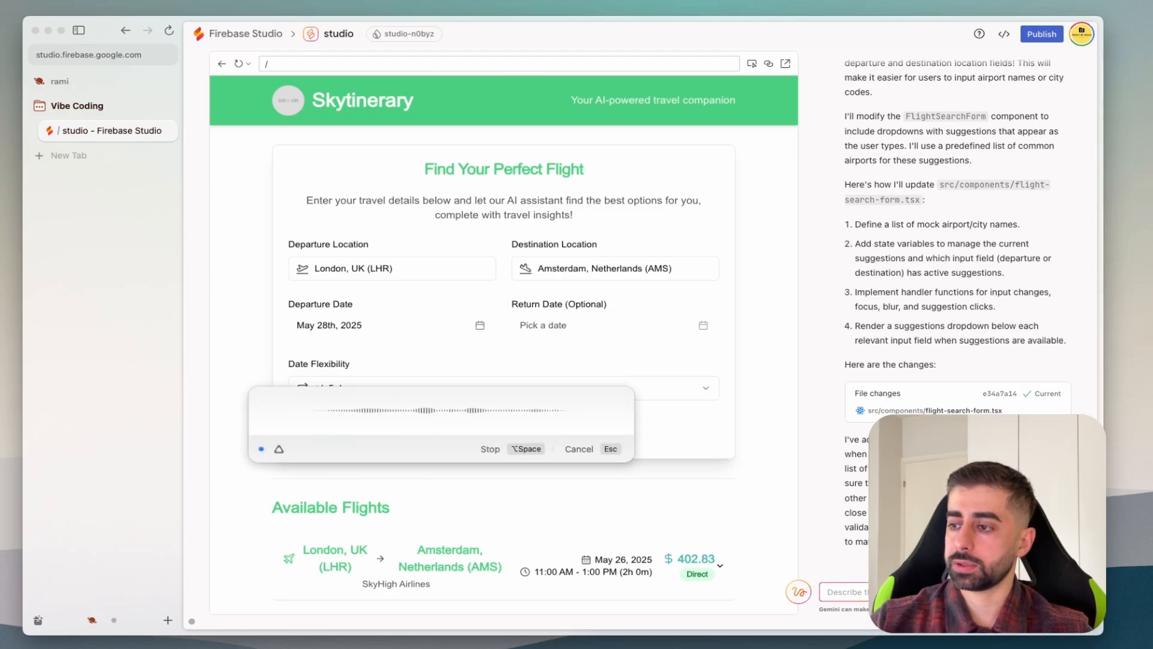
# Stop dictating the spoken travel-app request to Gemini.
pyautogui.click(489, 449)
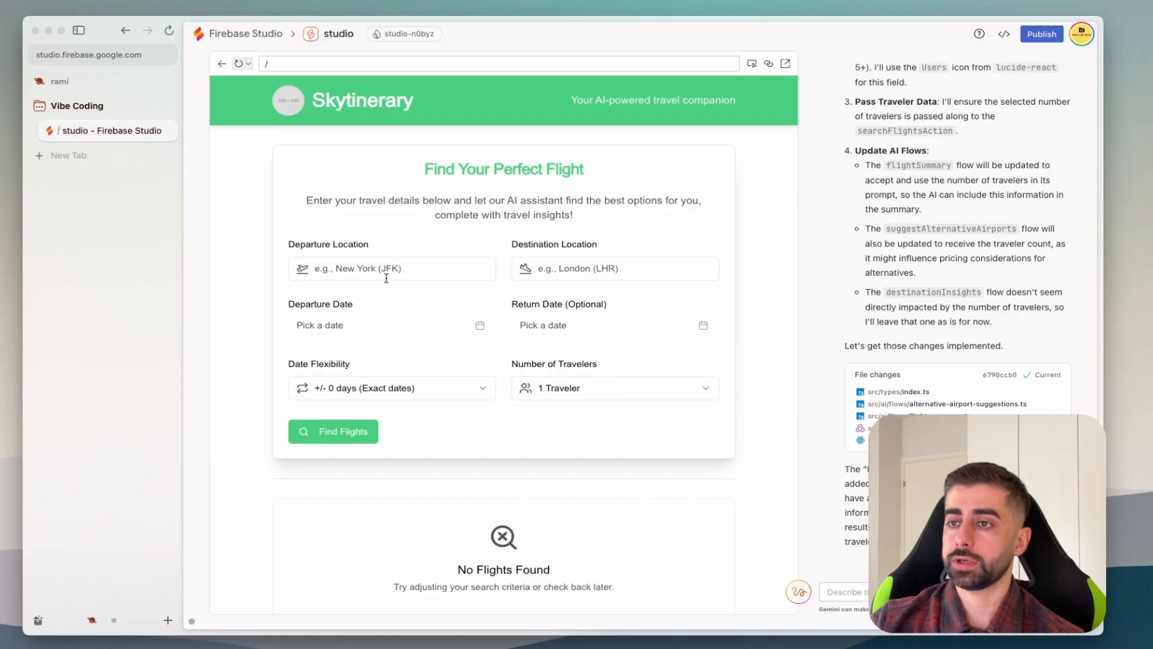
# Set Chicago (ORD) to New York (JFK) with +/- 3 days flexibility.
pyautogui.click(391, 268)
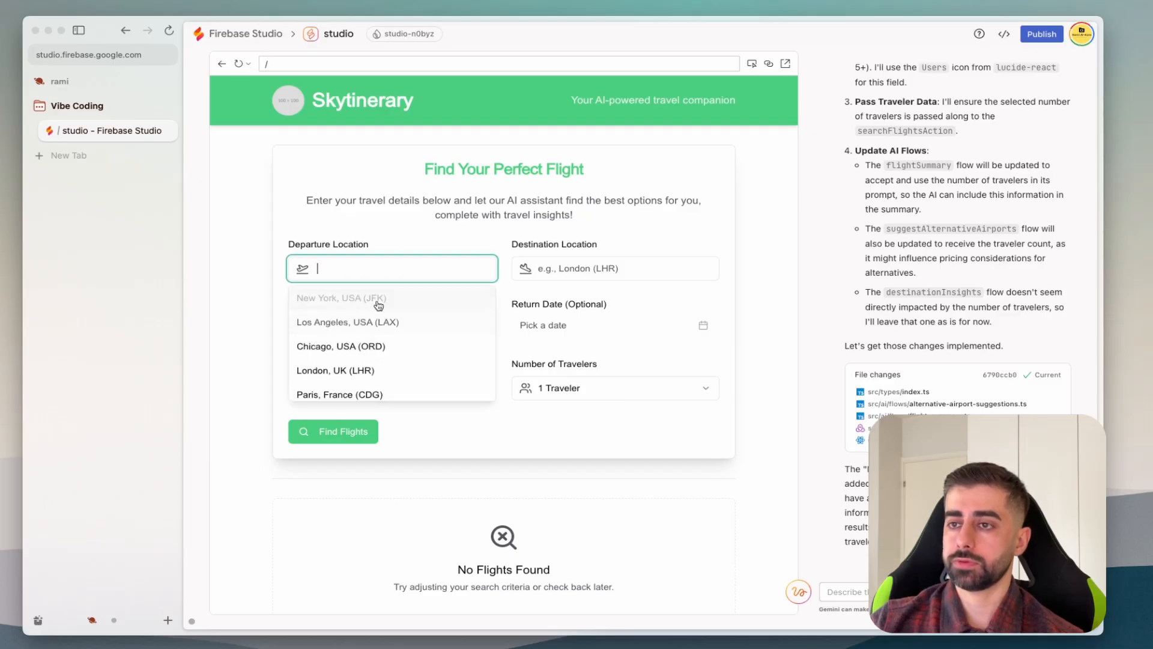
pyautogui.click(340, 346)
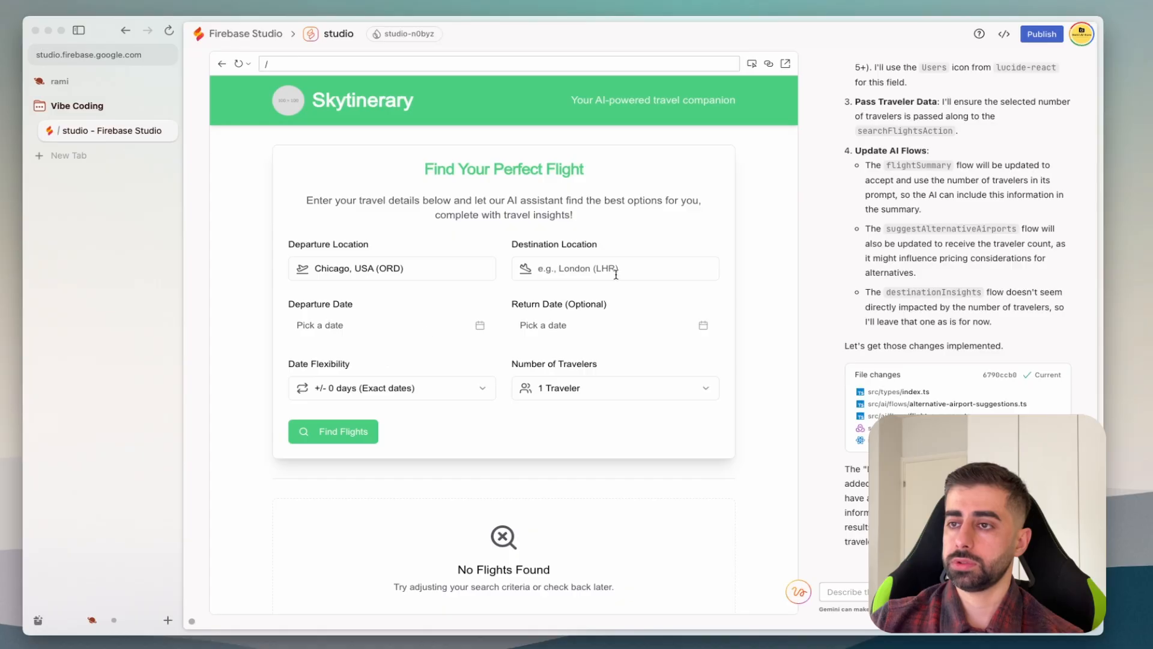
pyautogui.click(614, 268)
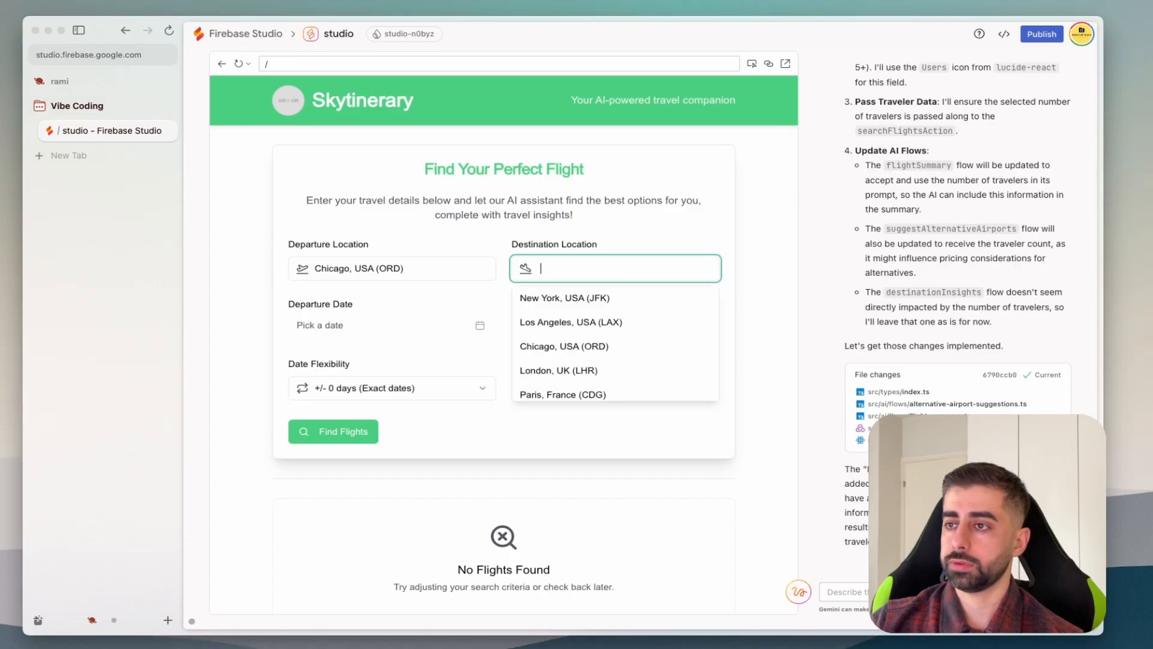
pyautogui.click(564, 298)
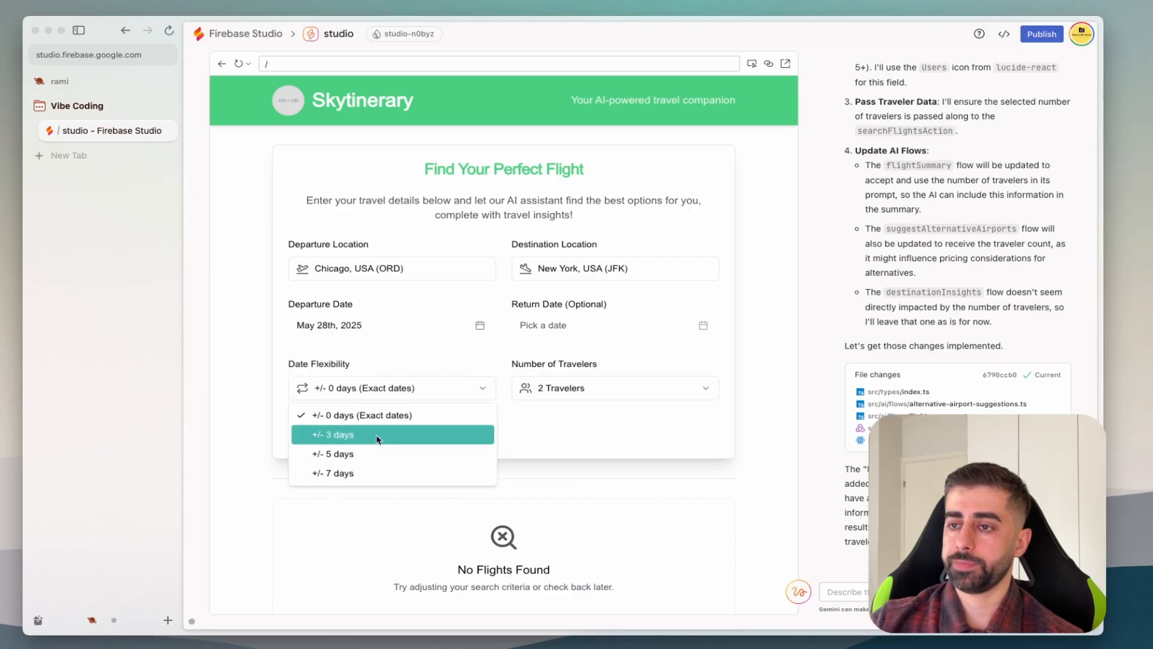
pyautogui.click(332, 434)
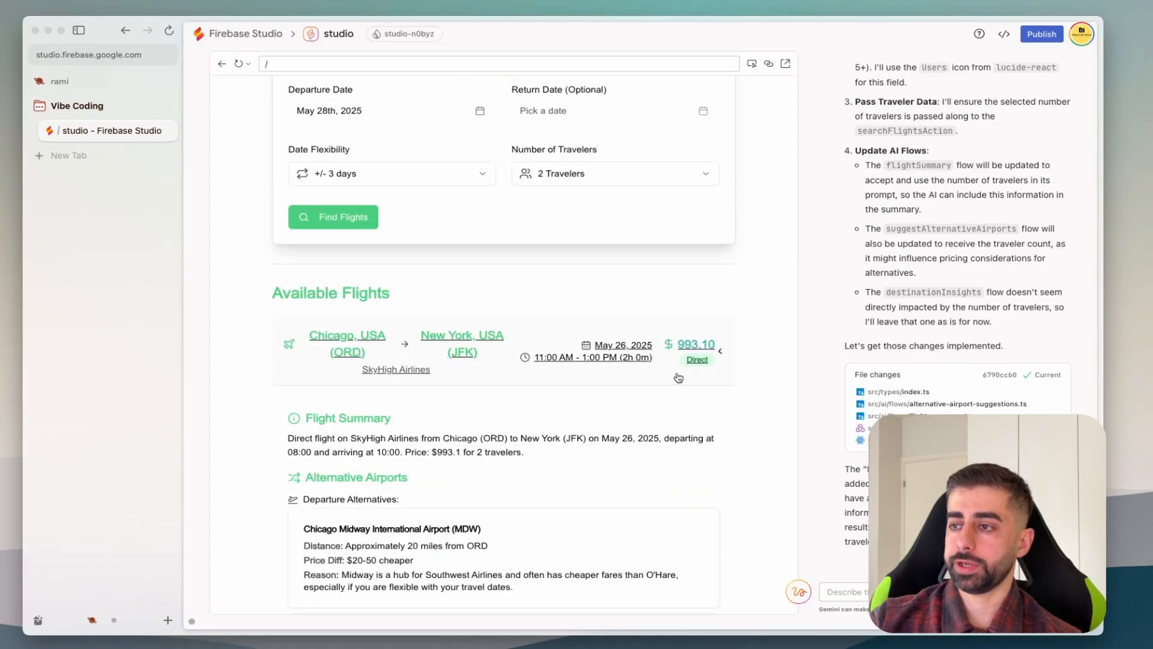
# Scroll the results to the 2-traveler flight priced at $993.10.
pyautogui.scroll(-3)
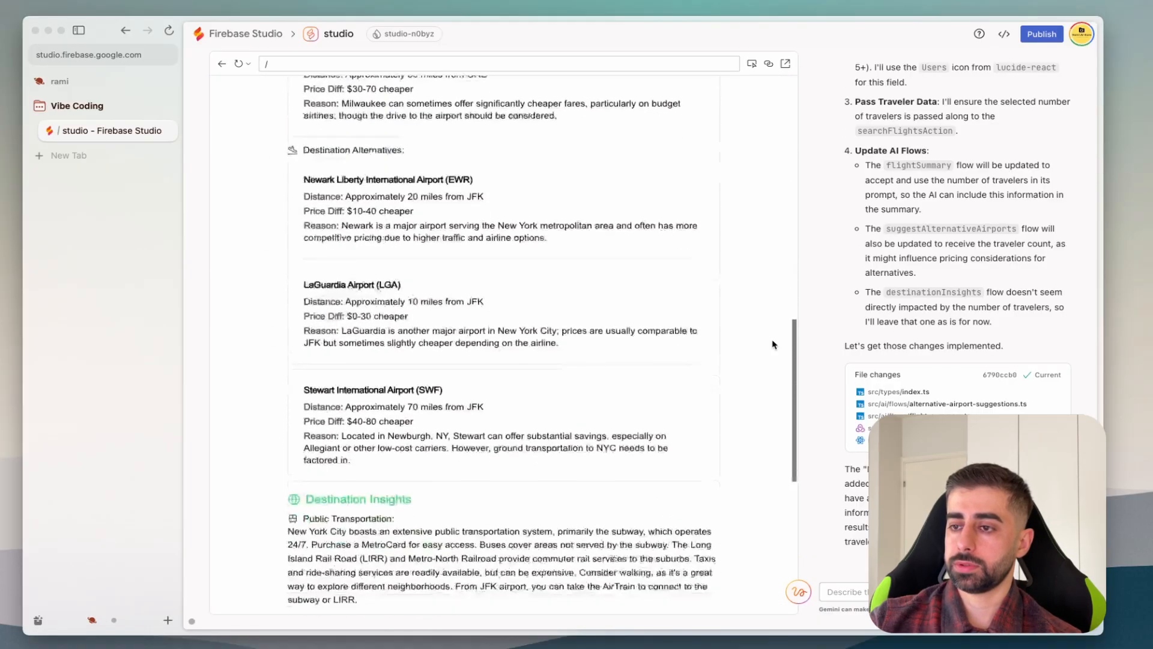
pyautogui.scroll(-3)
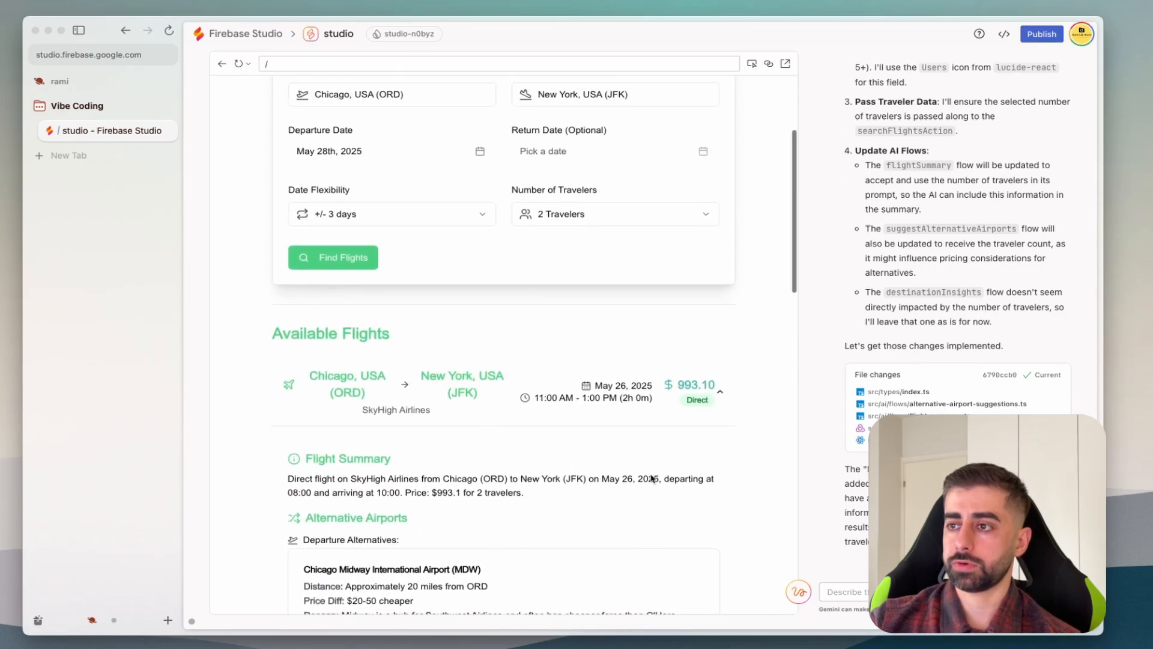
pyautogui.scroll(-3)
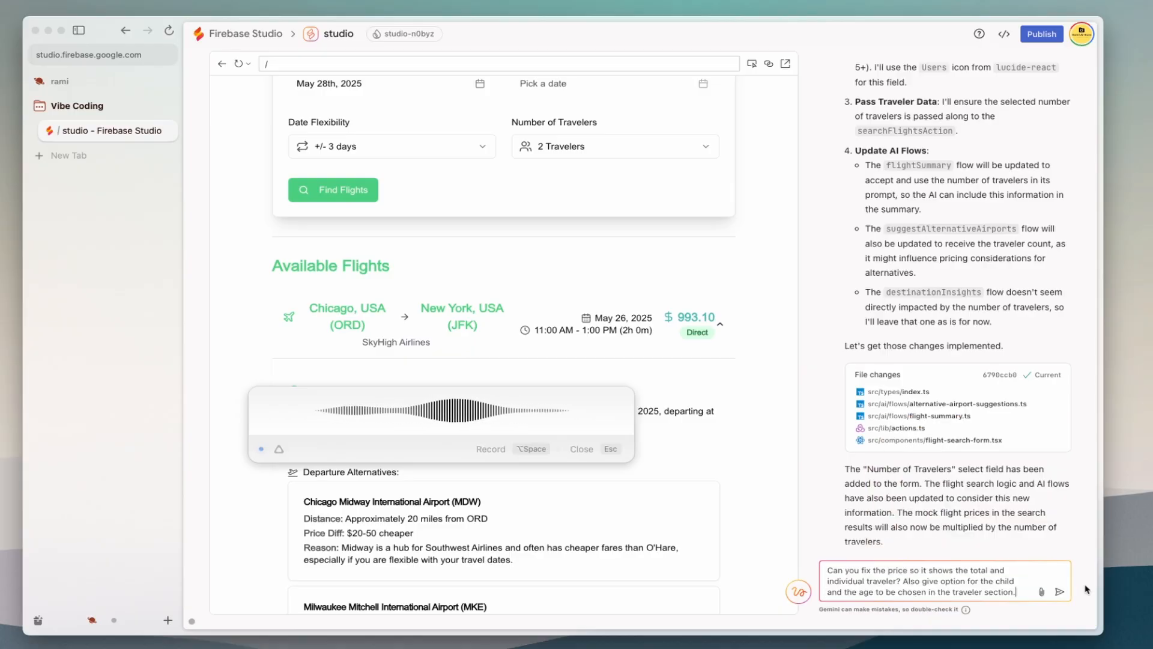
# Send Gemini the request for total and per-traveler pricing plus child count and ages.
pyautogui.click(1060, 591)
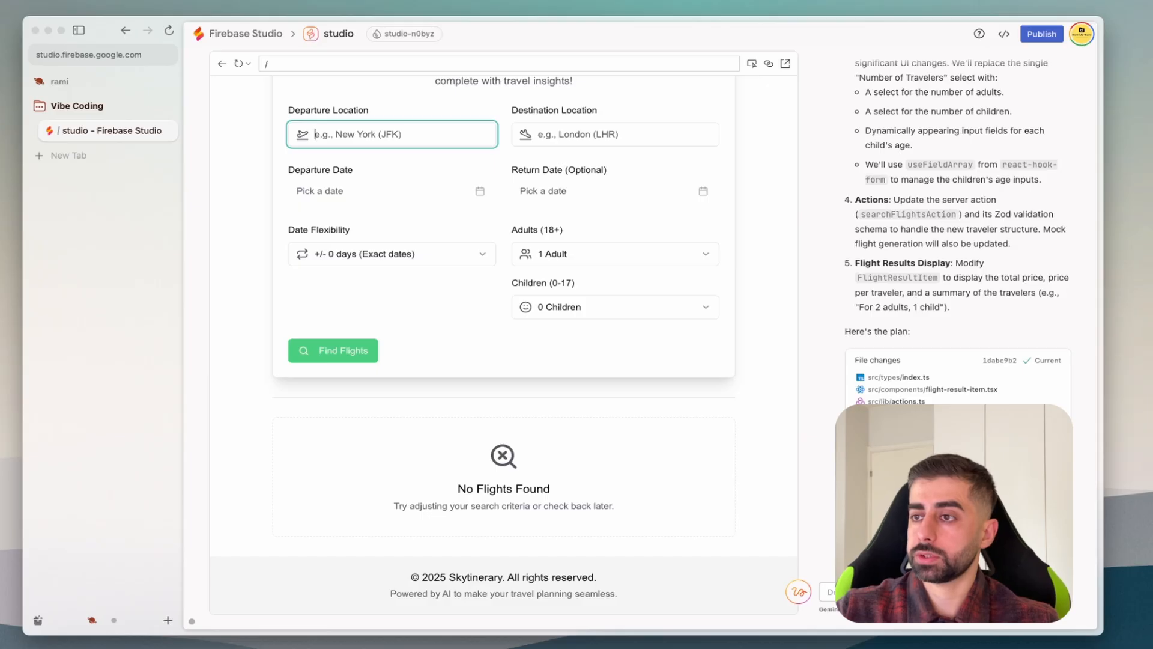
# Search London to Paris flights for 2 adults and 1 child aged 2.
pyautogui.click(391, 134)
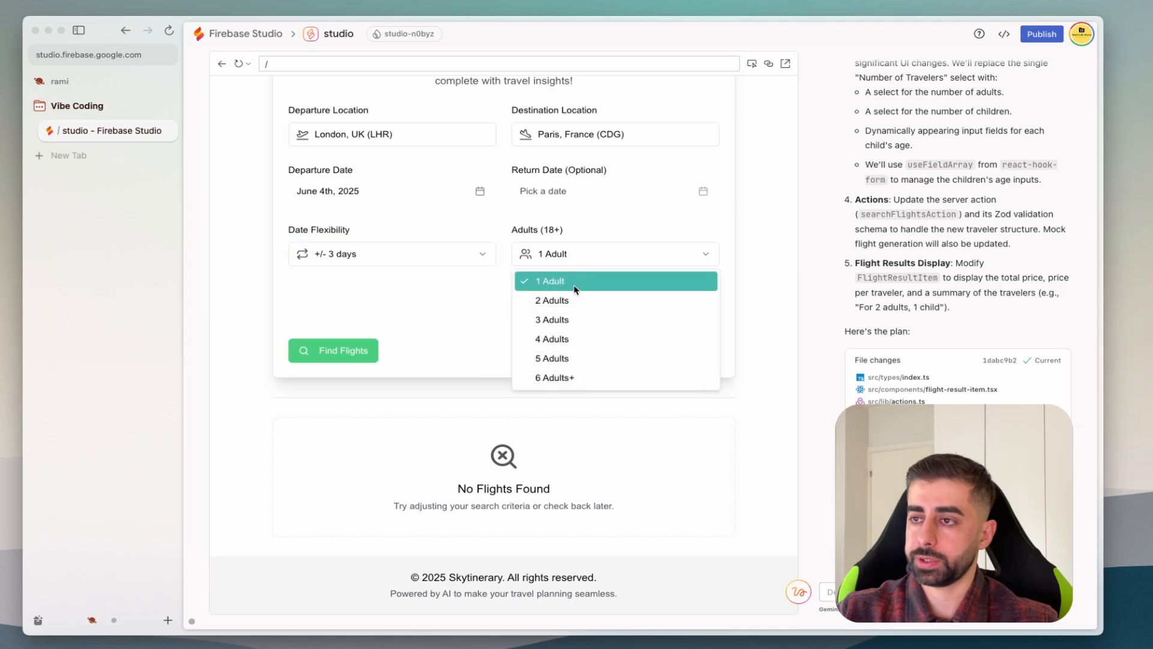
pyautogui.click(551, 301)
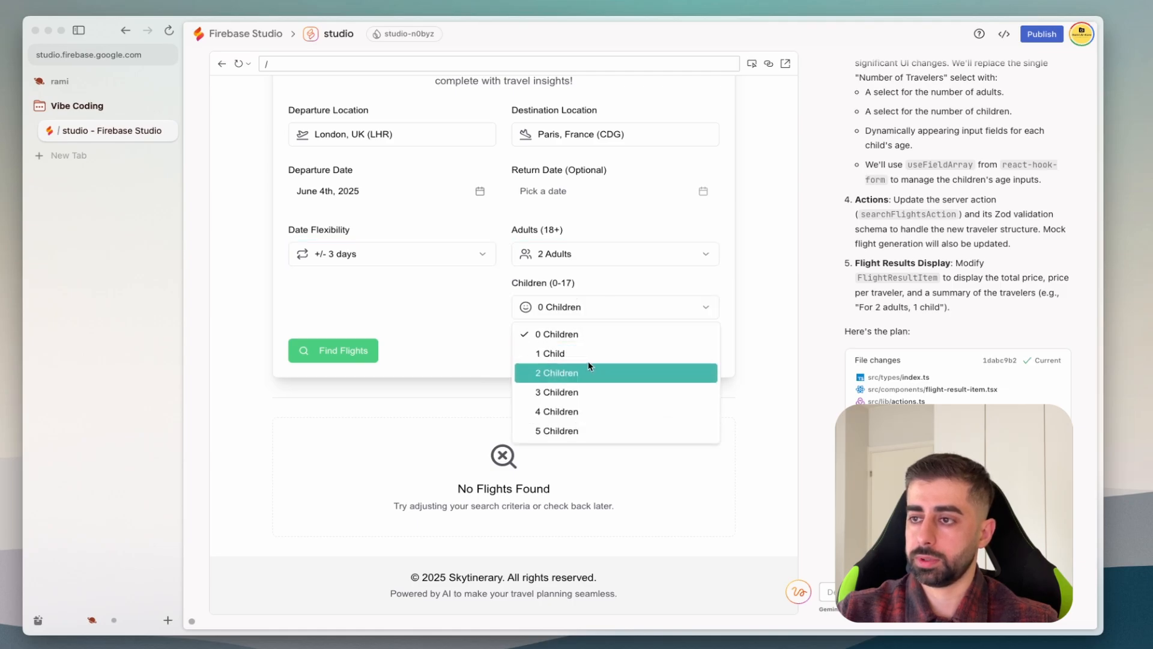
pyautogui.click(549, 353)
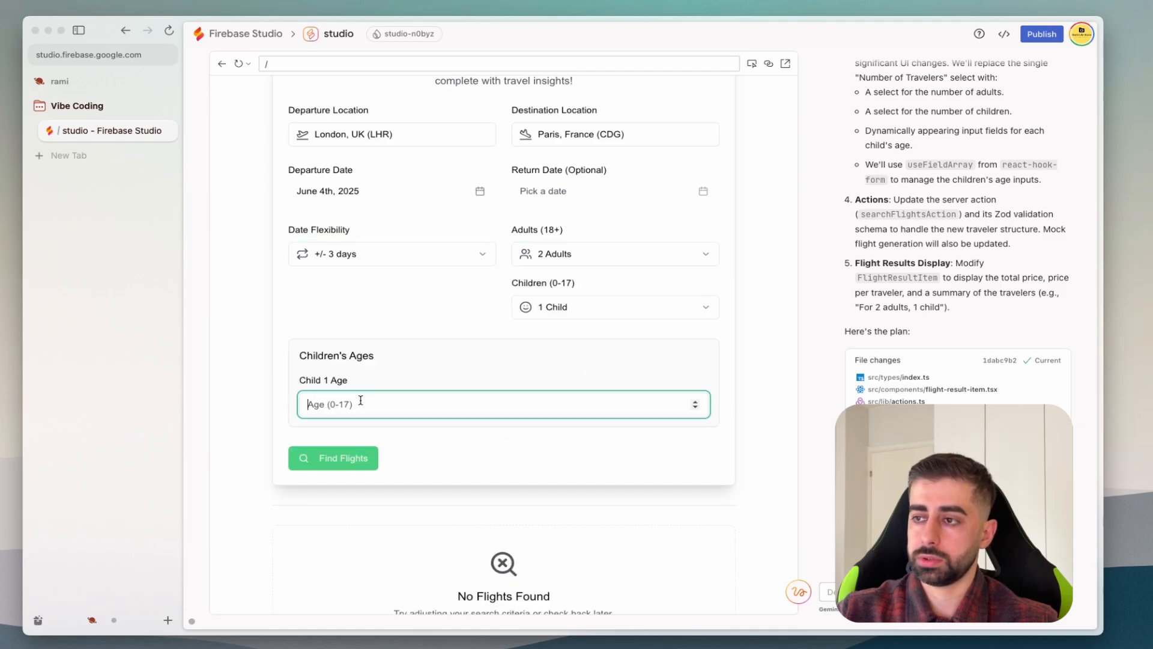
pyautogui.write('2')
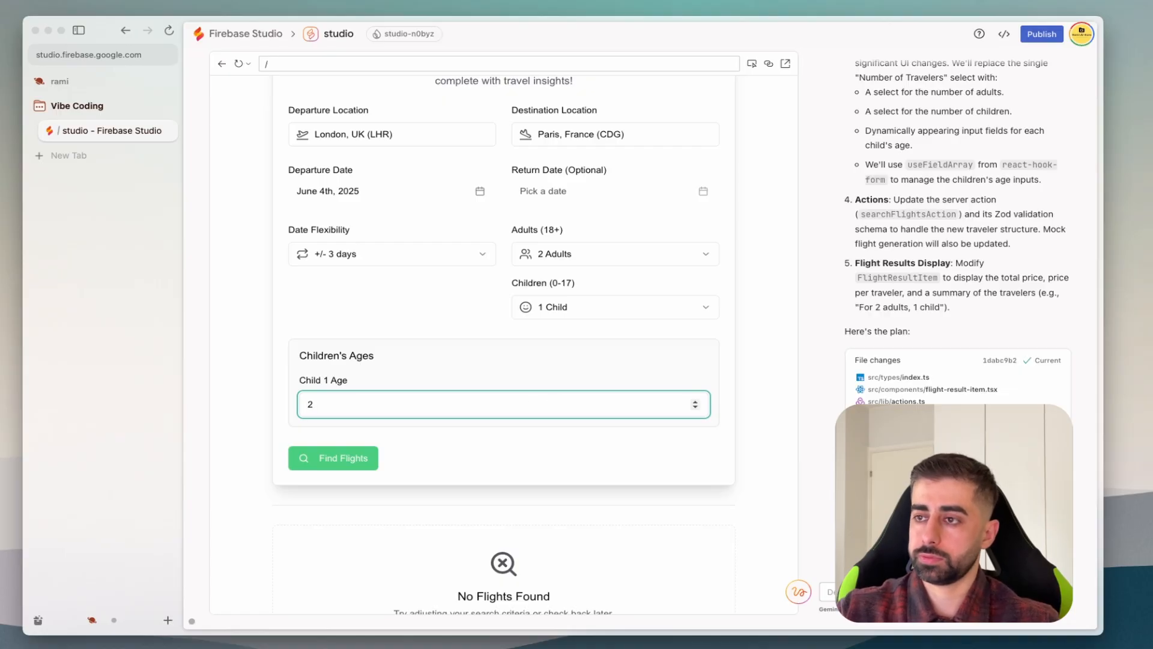
pyautogui.click(332, 457)
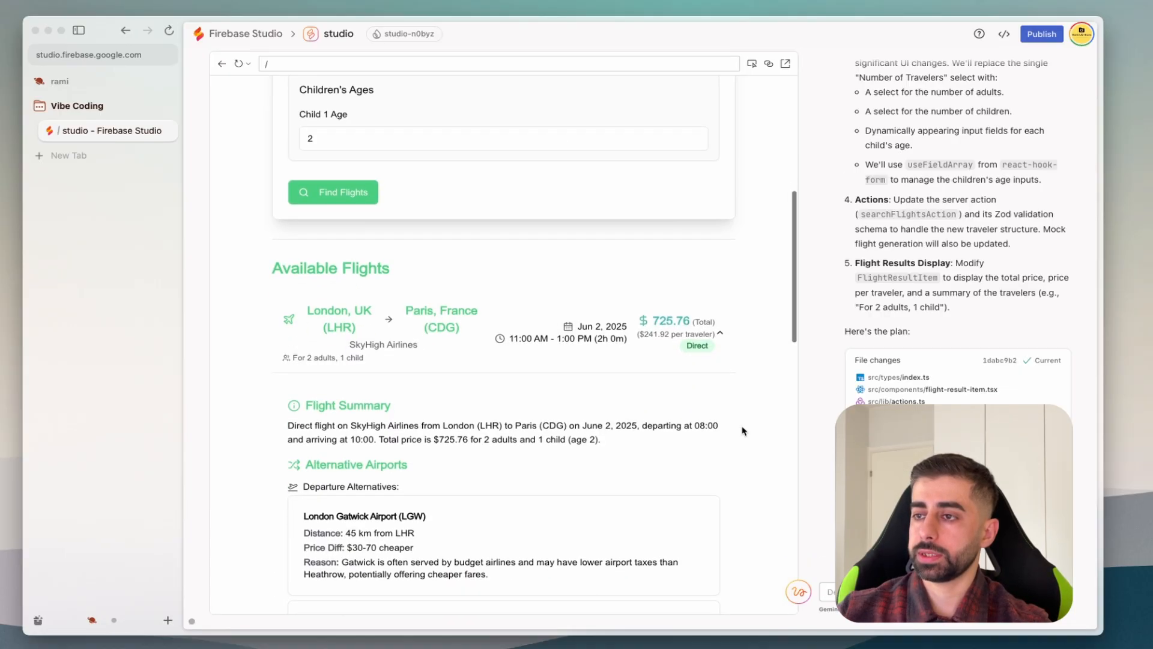
pyautogui.scroll(-3)
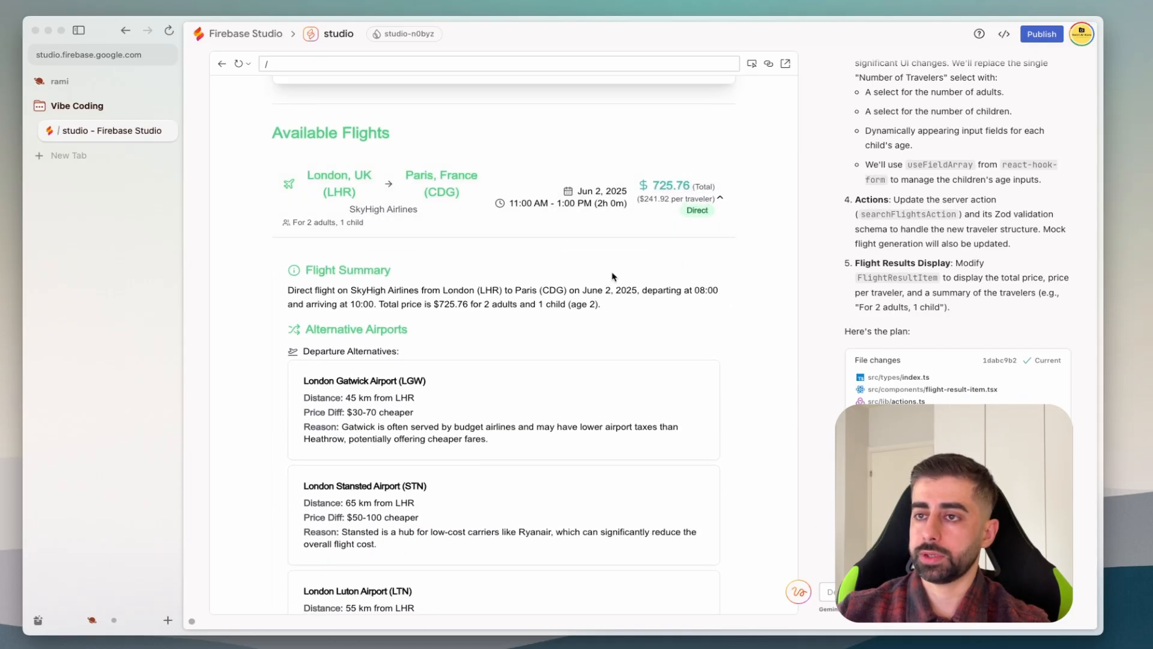
pyautogui.scroll(-3)
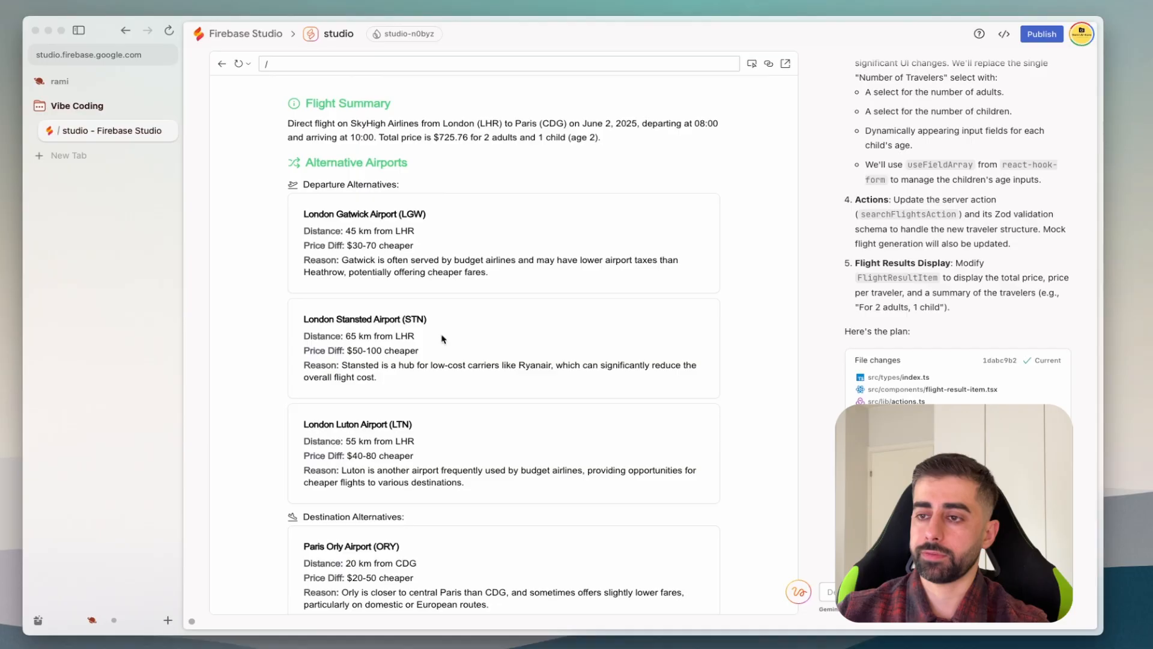
pyautogui.scroll(-3)
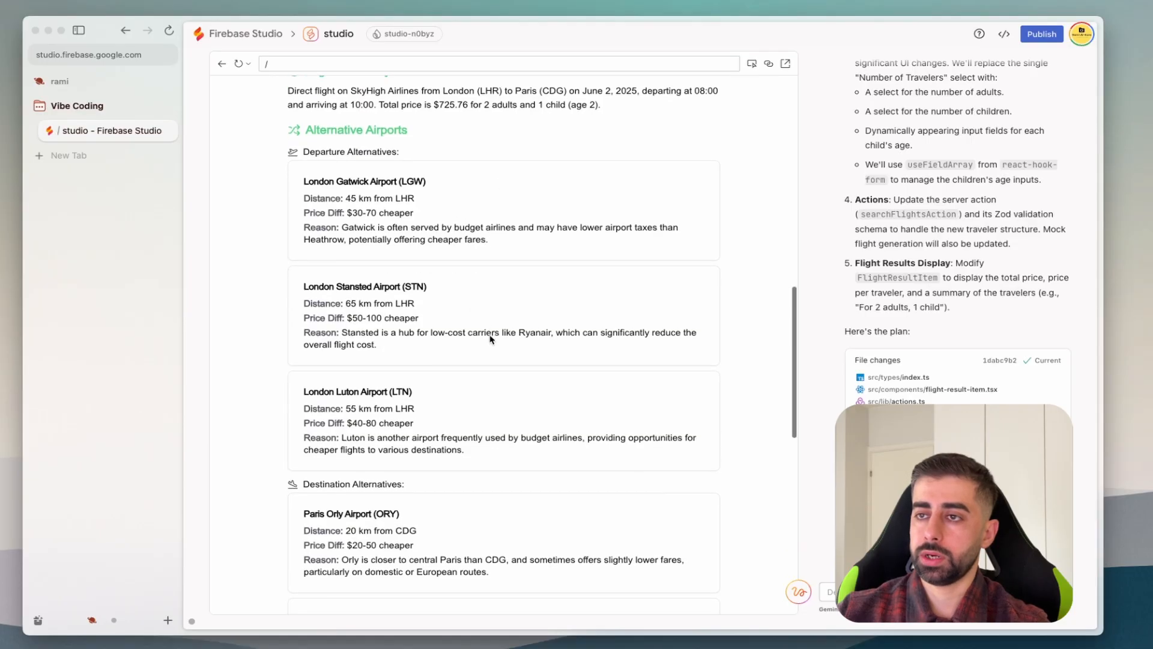
pyautogui.scroll(-3)
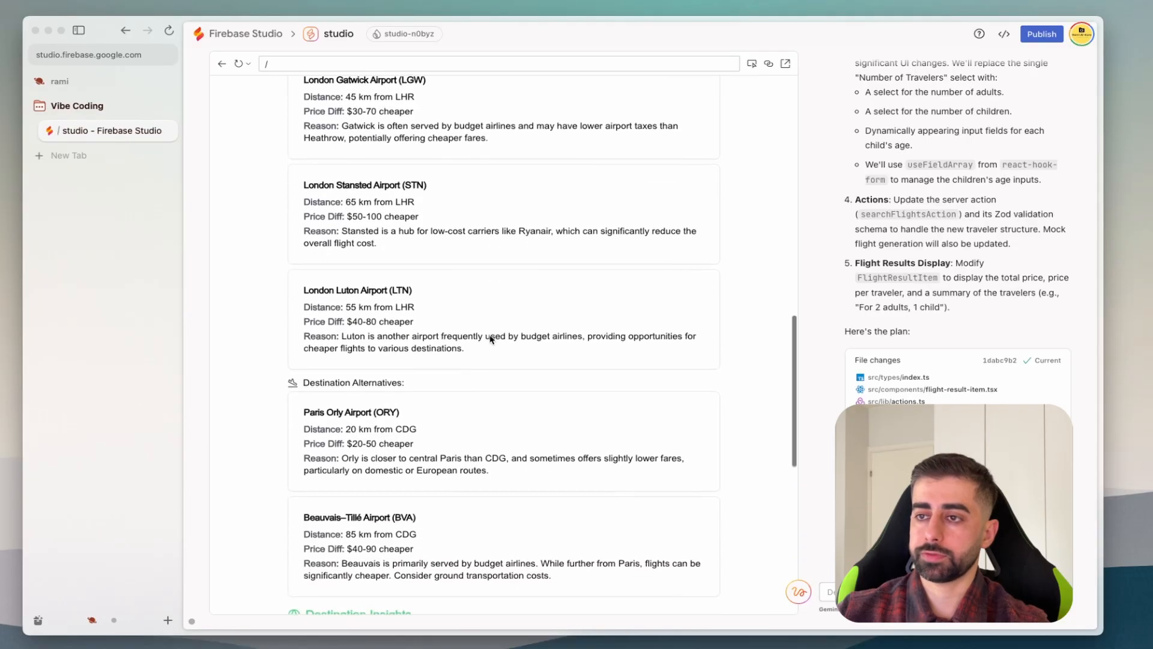
pyautogui.scroll(-3)
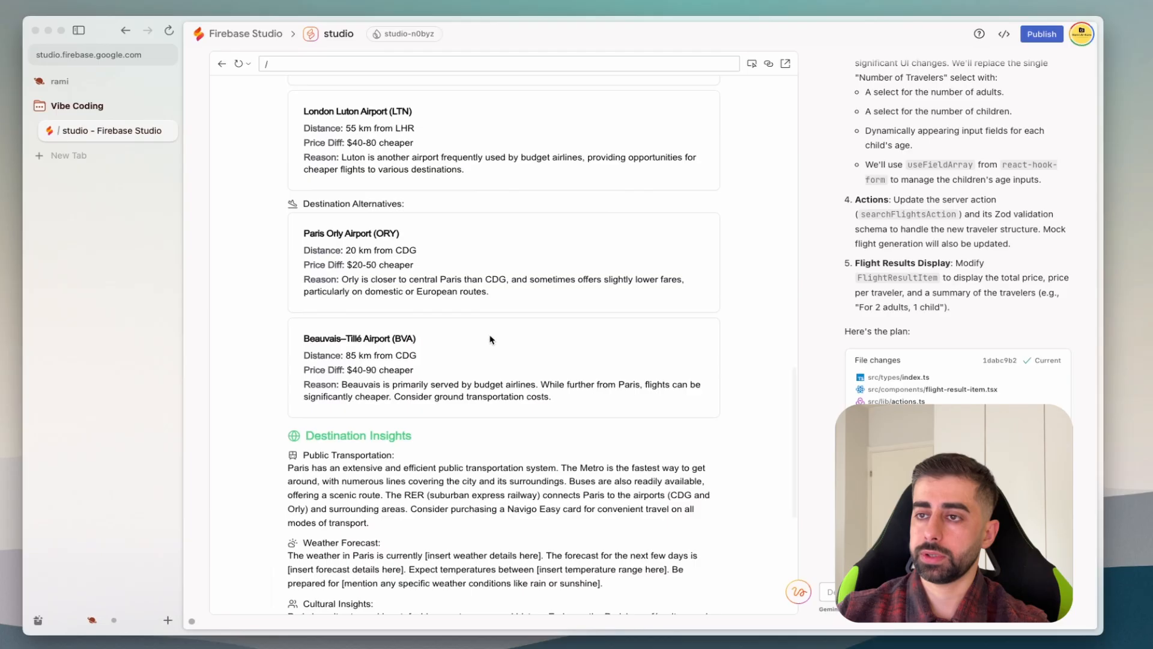
pyautogui.scroll(-3)
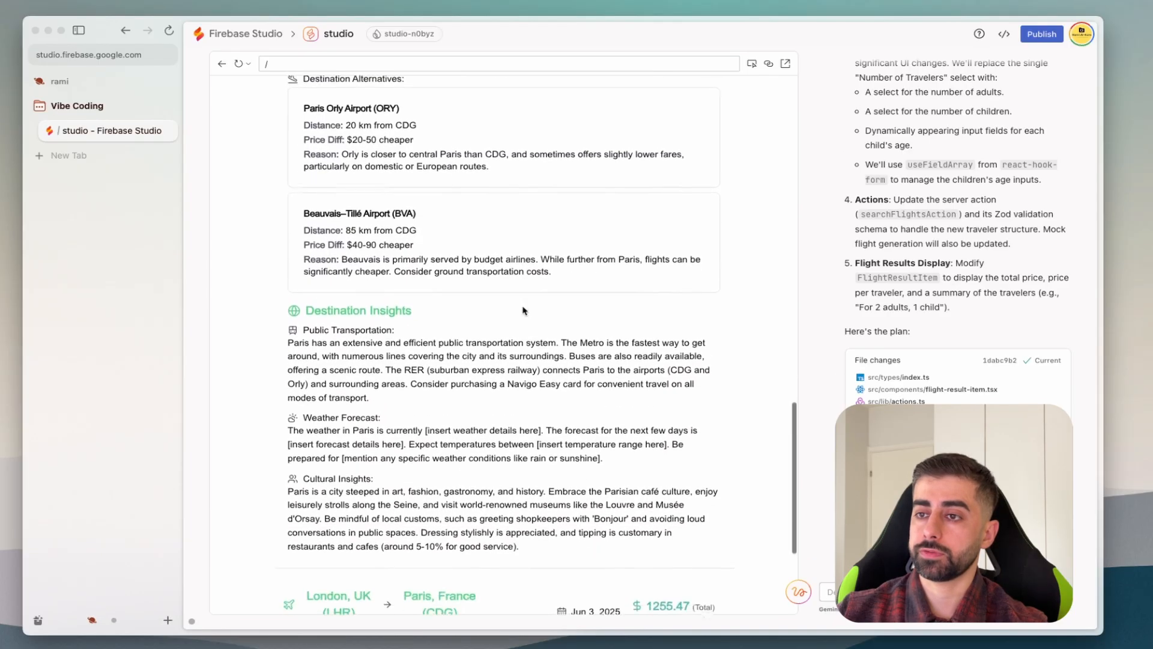
pyautogui.scroll(-3)
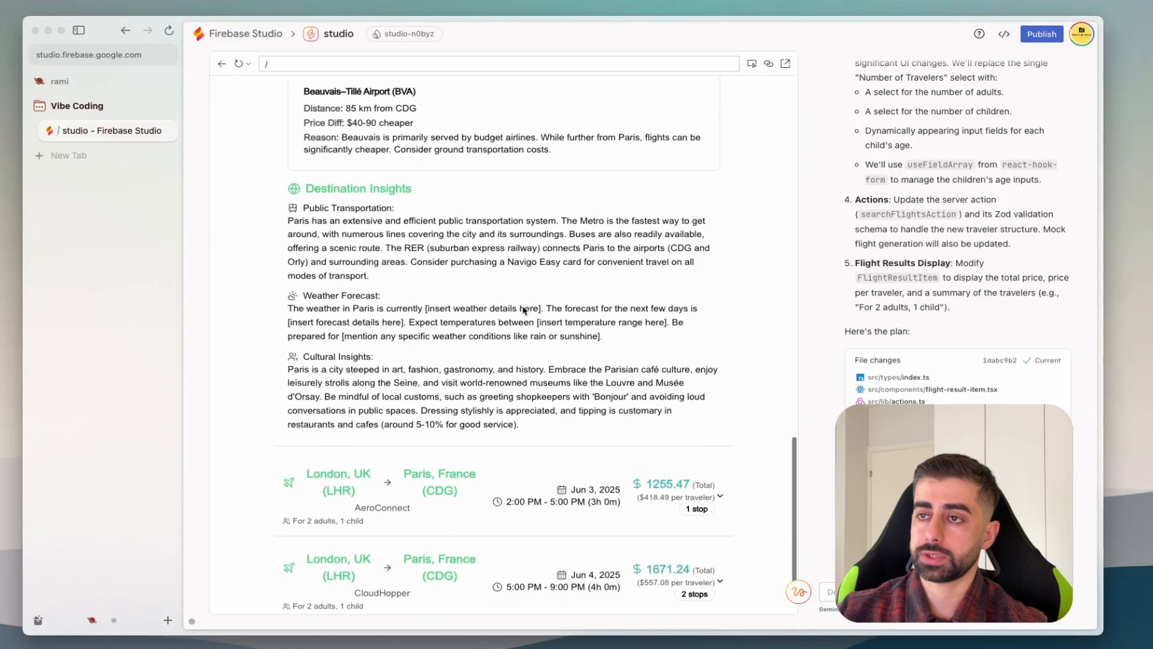
pyautogui.scroll(3)
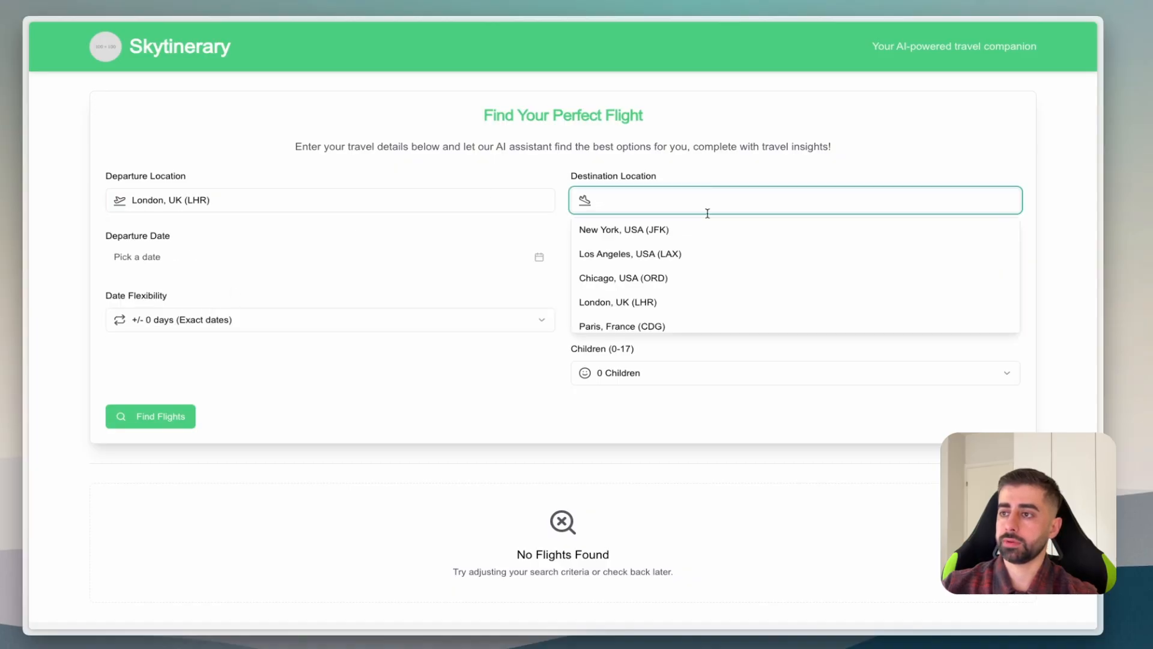
# Set destination Paris, France (CDG), return date June 24 2025, and ±3 days flexibility.
pyautogui.click(622, 325)
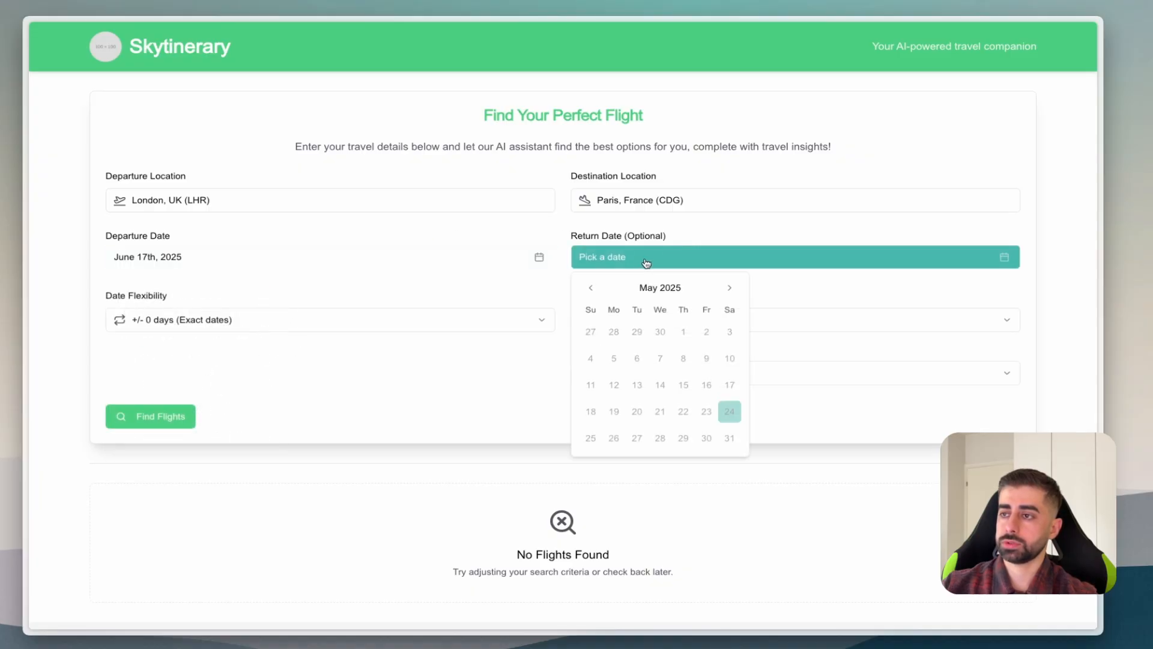
pyautogui.click(729, 287)
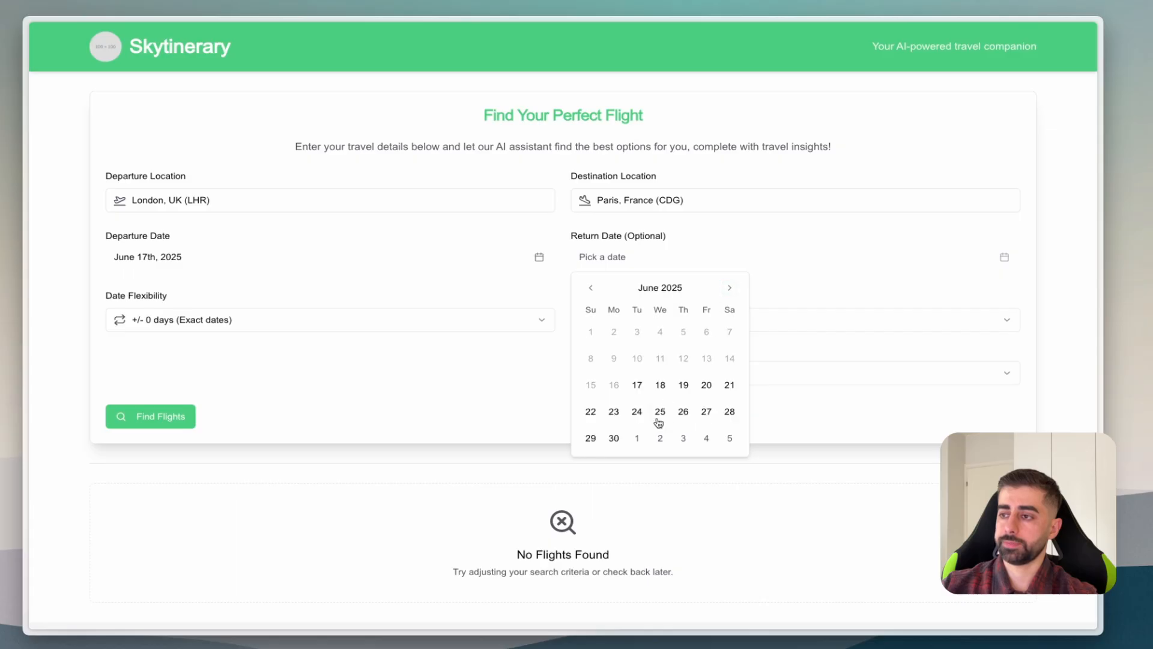
pyautogui.click(636, 411)
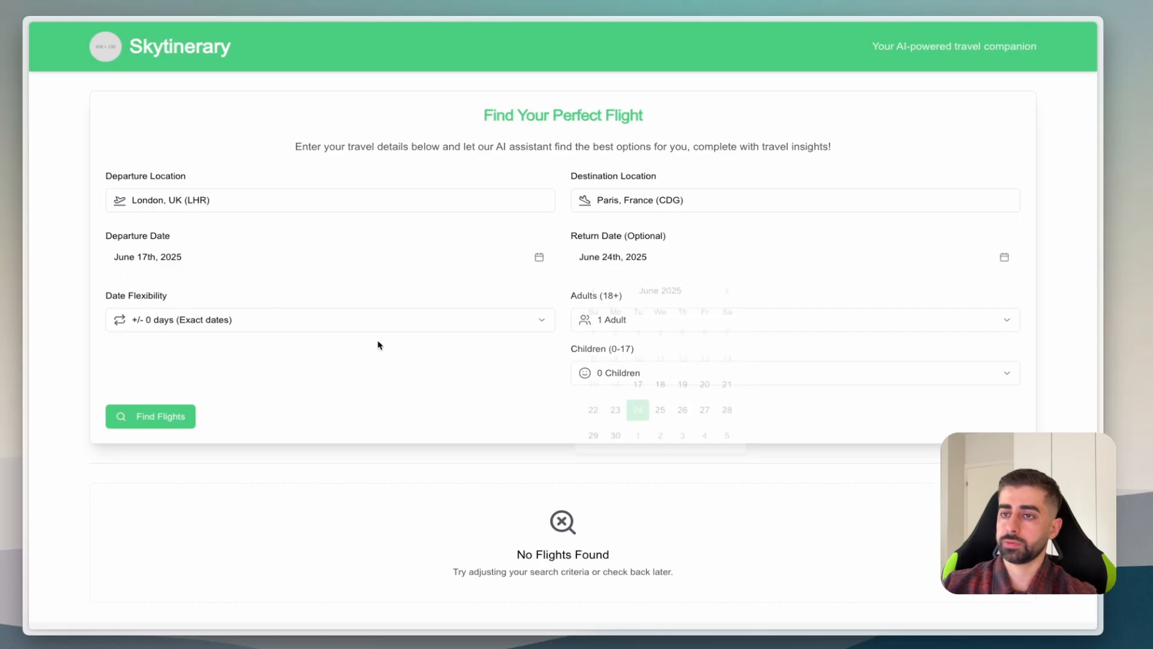
pyautogui.click(330, 319)
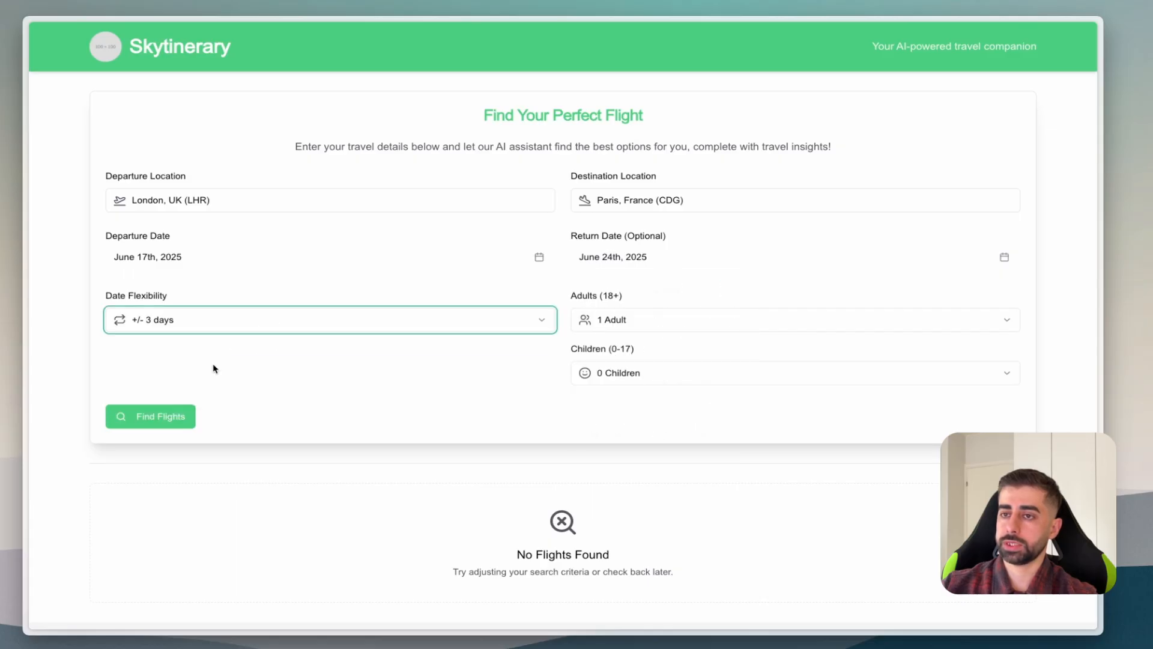
# Search London–Paris flights for 2 adults and 2 children aged 2 and 4.
pyautogui.click(794, 319)
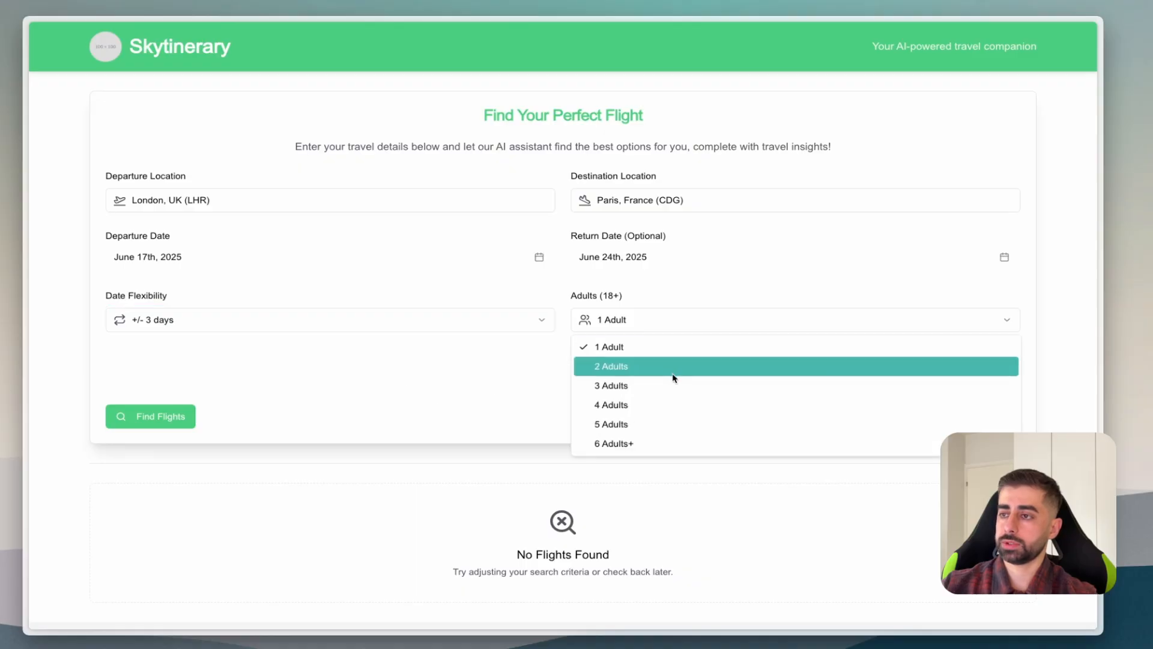
pyautogui.click(610, 366)
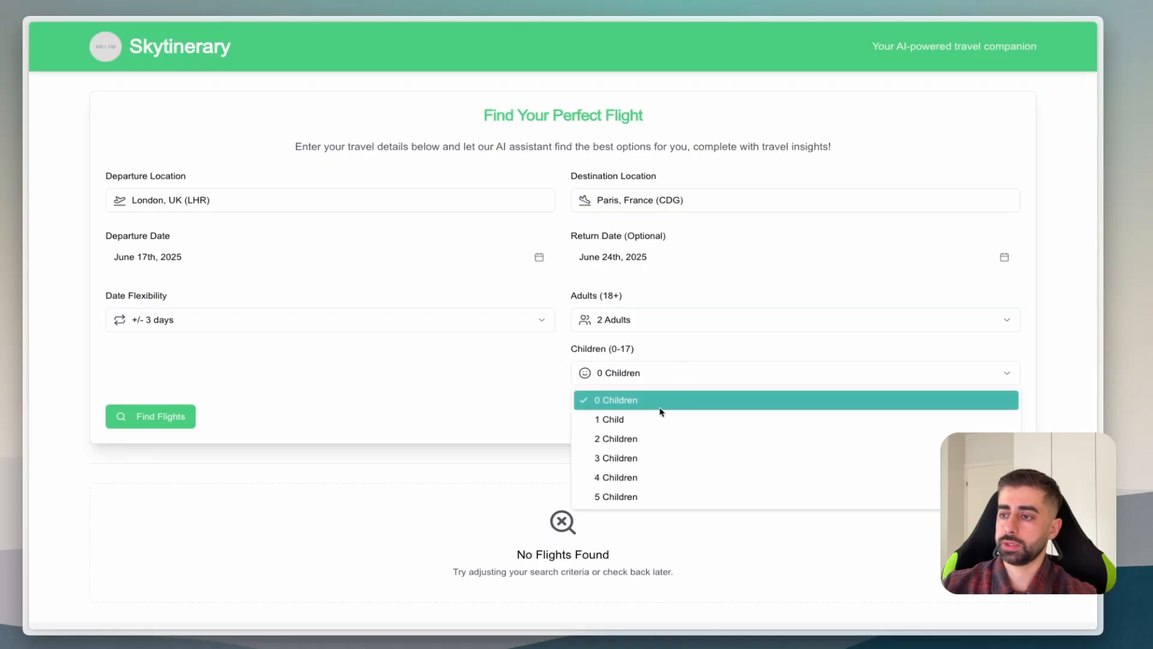
pyautogui.click(616, 438)
pyautogui.write('2')
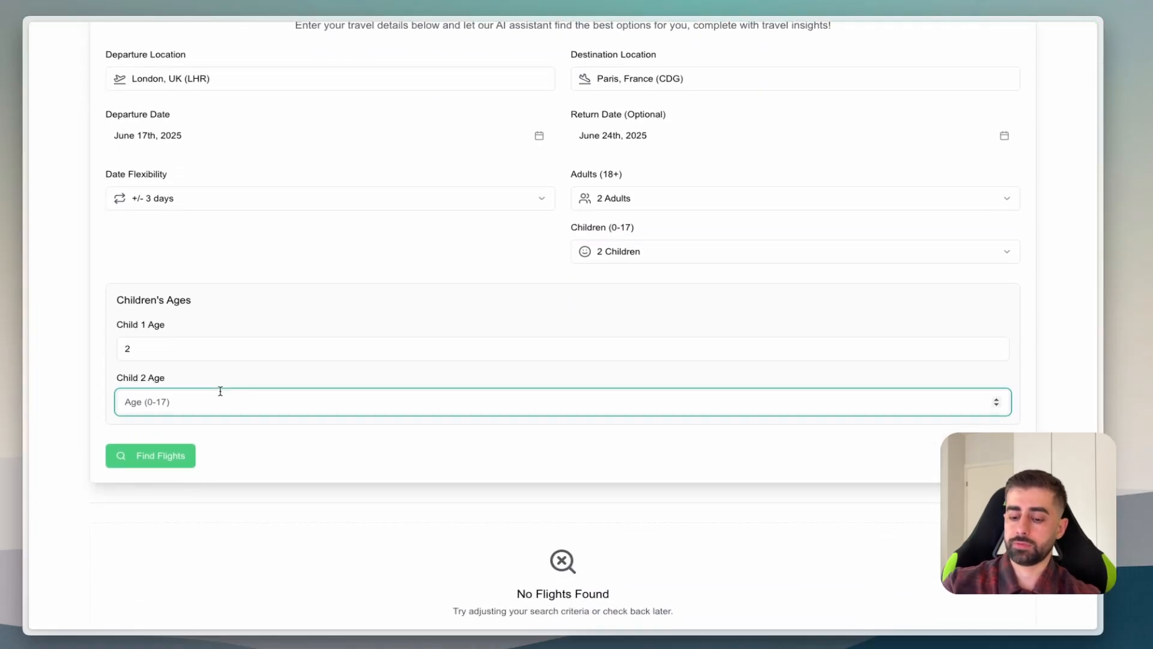
pyautogui.click(150, 455)
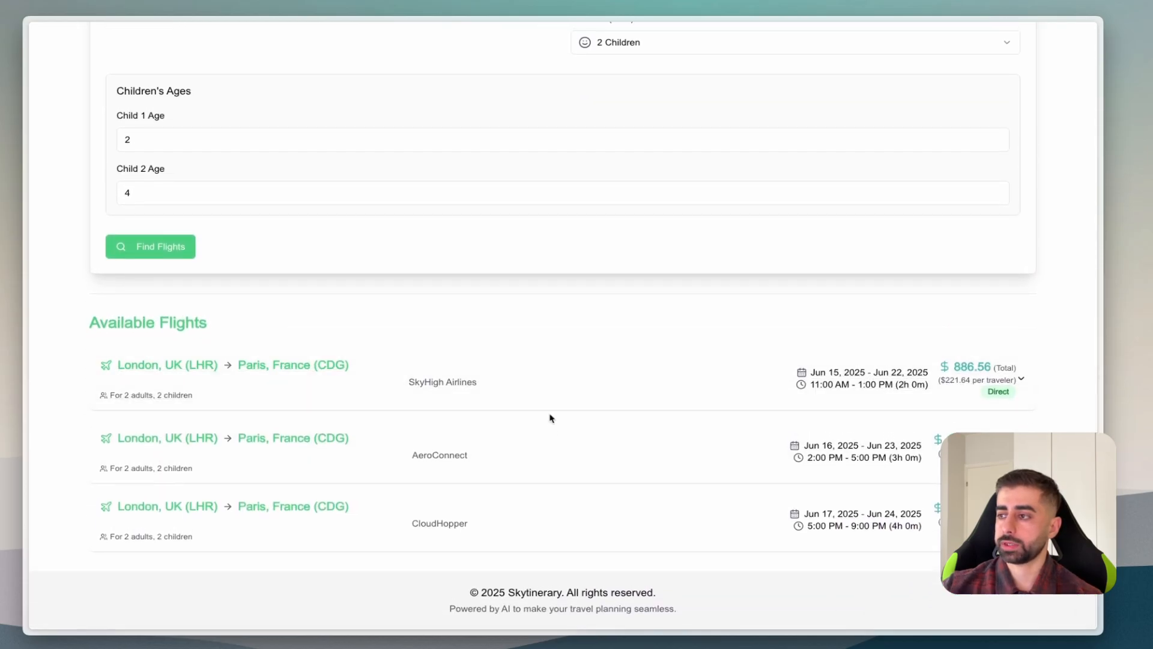
pyautogui.moveTo(794, 427)
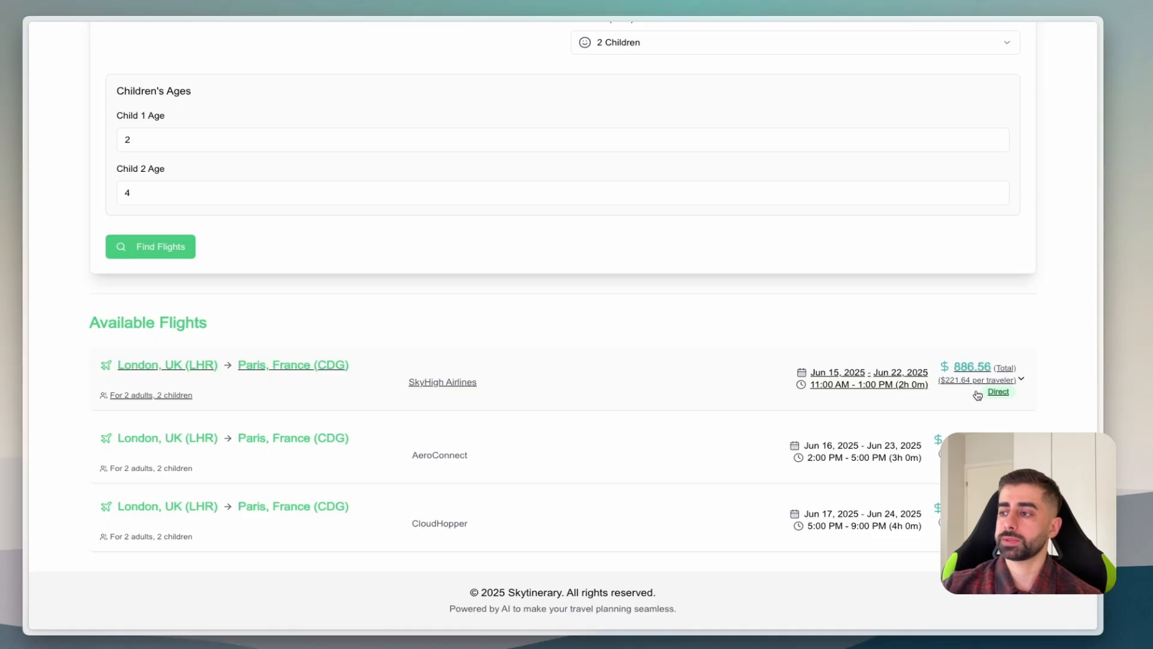
# Expand the SkyHigh Airlines flight summary and scroll through its alternative airports and insights.
pyautogui.click(1020, 379)
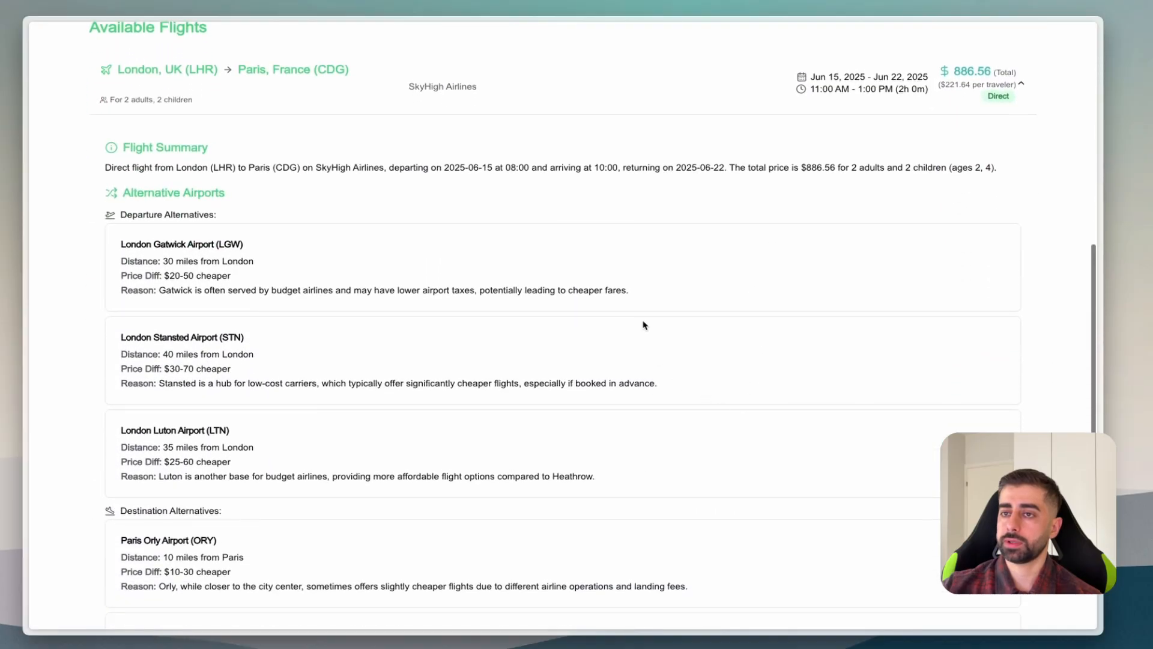
pyautogui.scroll(-3)
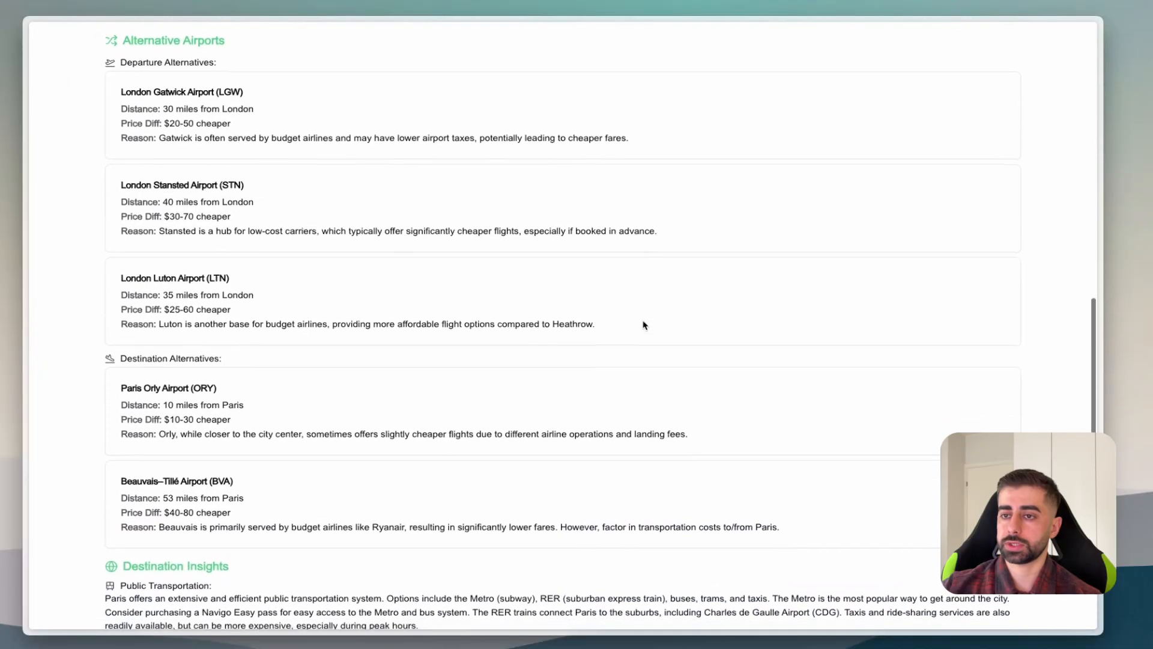
pyautogui.scroll(-3)
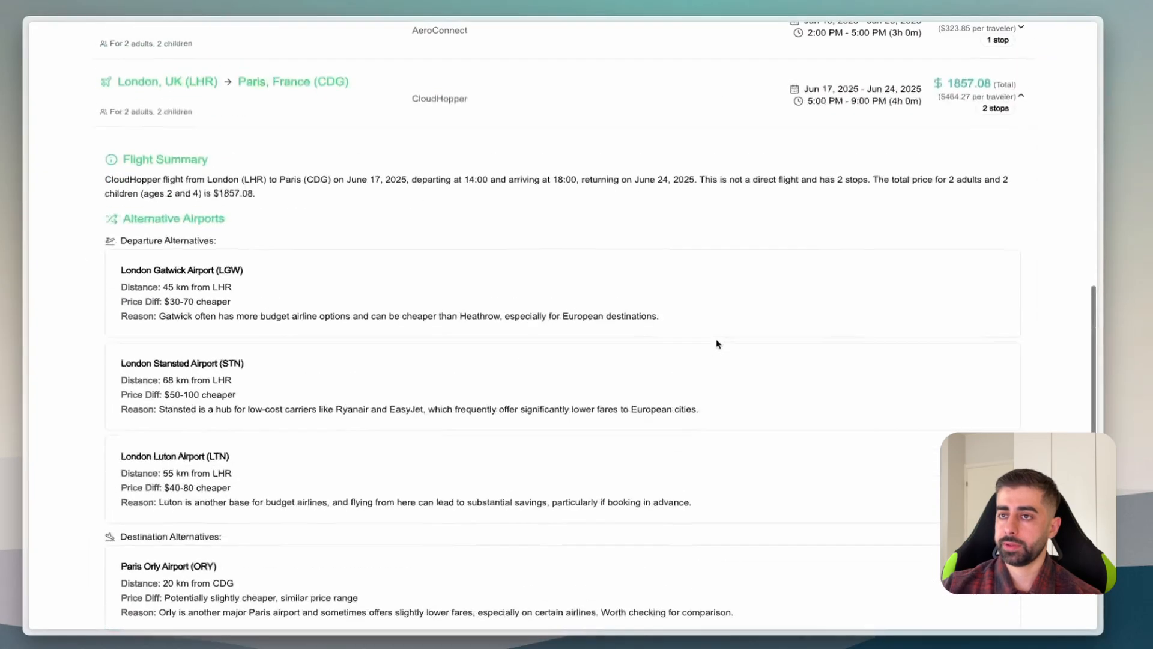
pyautogui.scroll(-3)
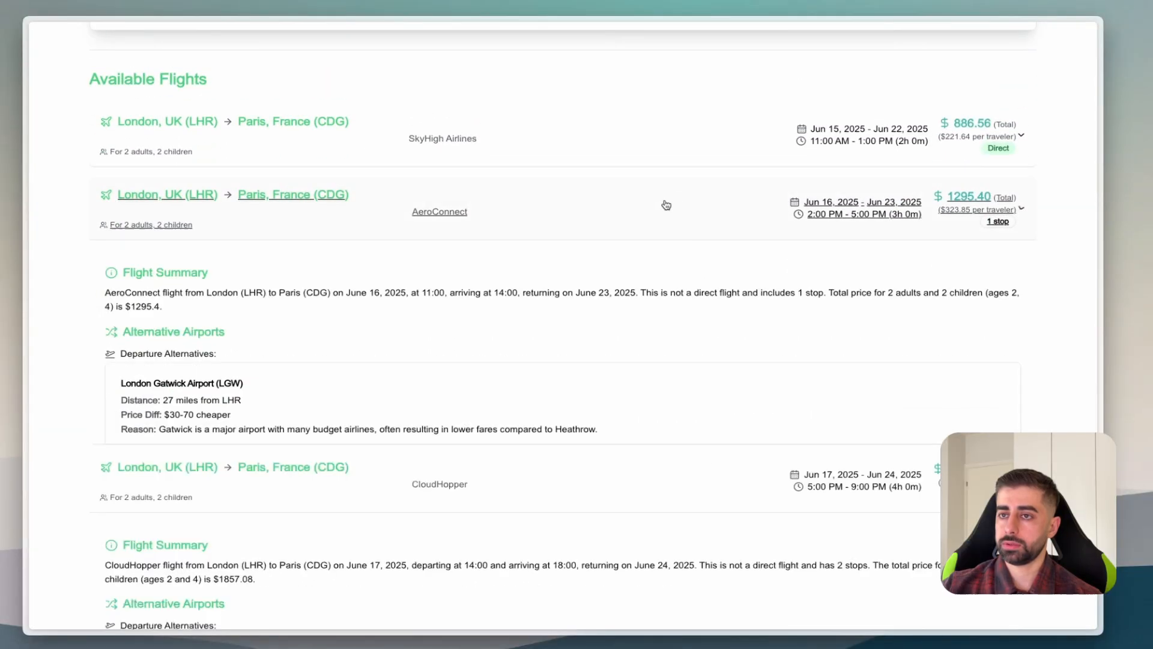
pyautogui.scroll(-3)
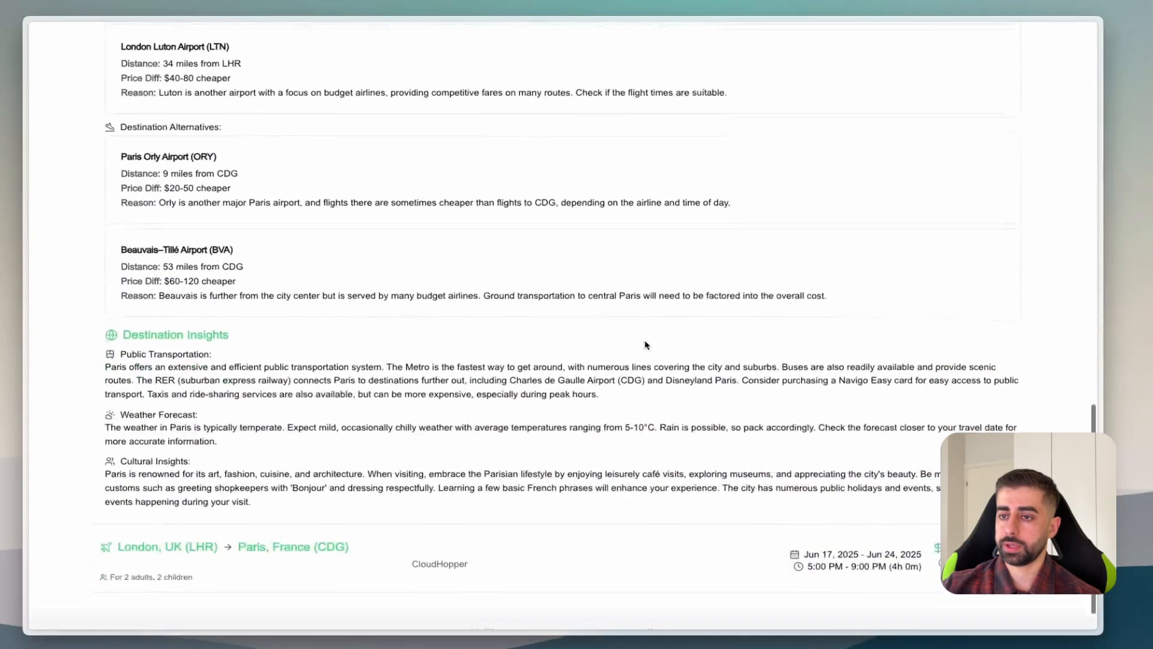
pyautogui.scroll(3)
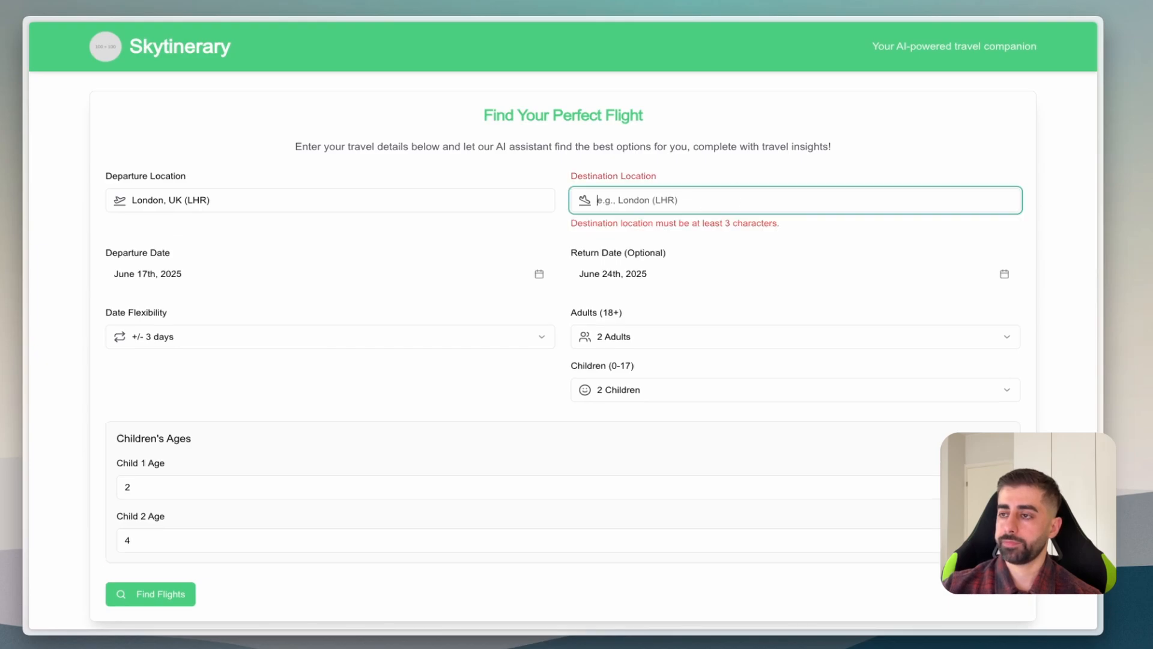
# Search flights to Dubai, UAE (DXB) and scroll through the three results' details.
pyautogui.click(794, 200)
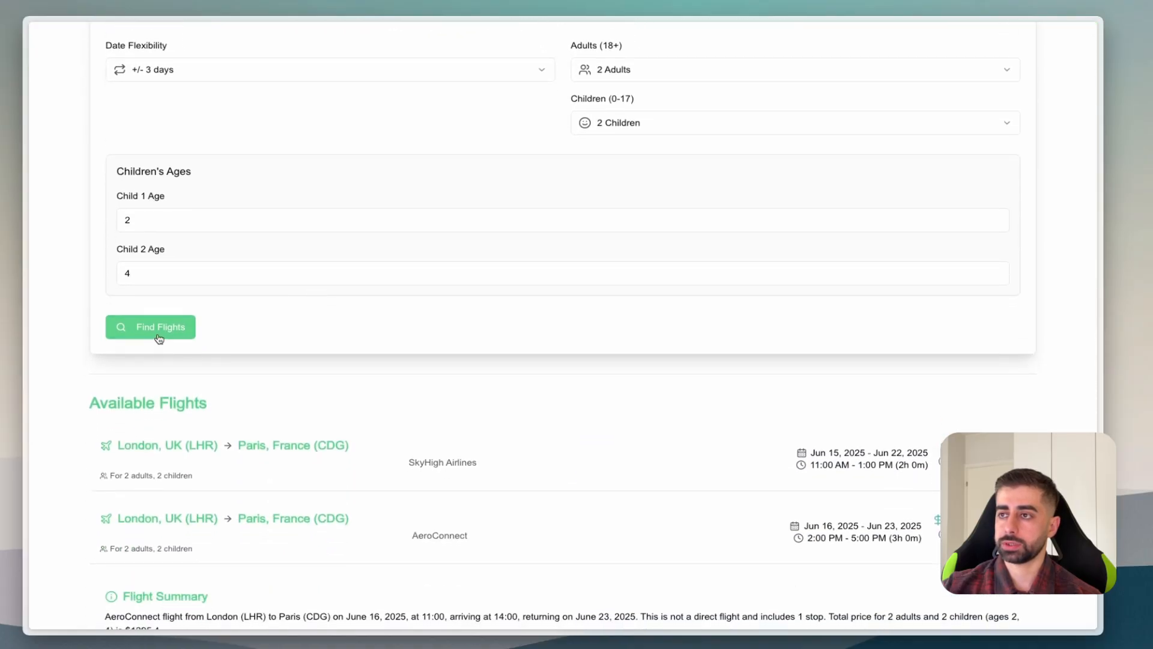
pyautogui.click(150, 327)
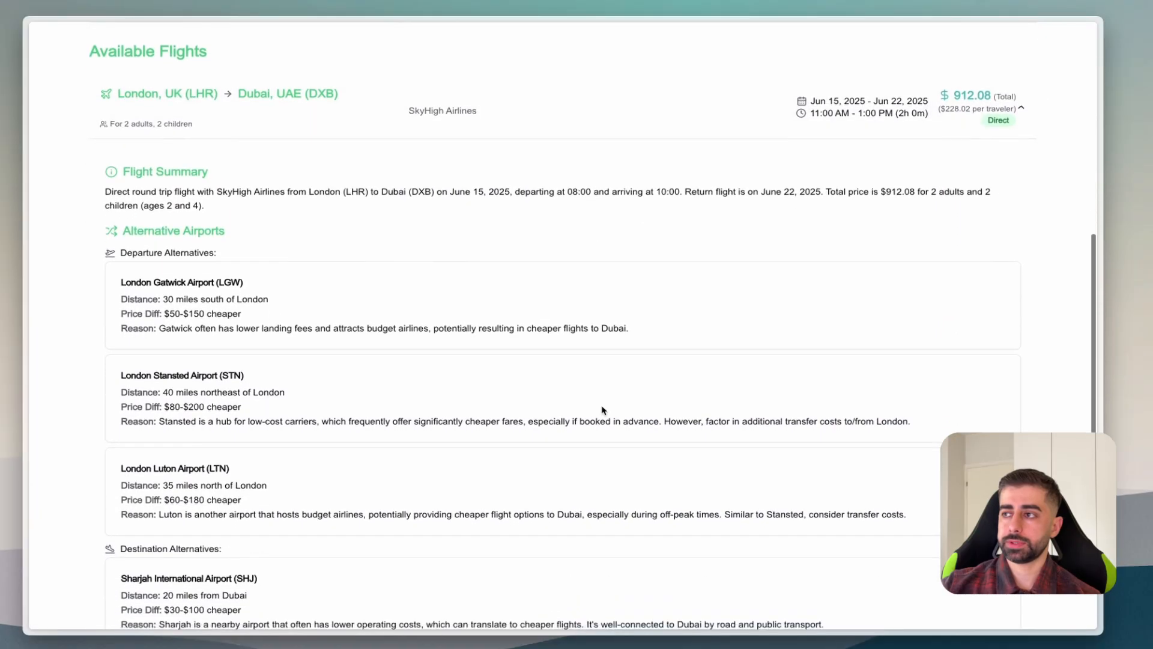
pyautogui.scroll(-3)
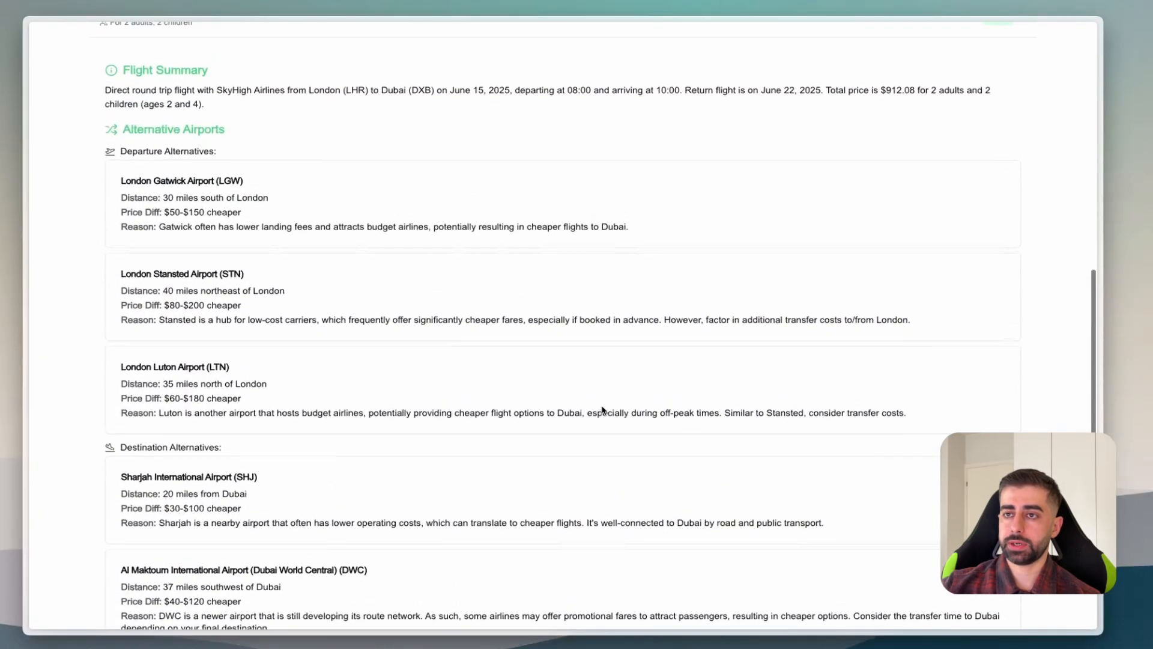
pyautogui.scroll(3)
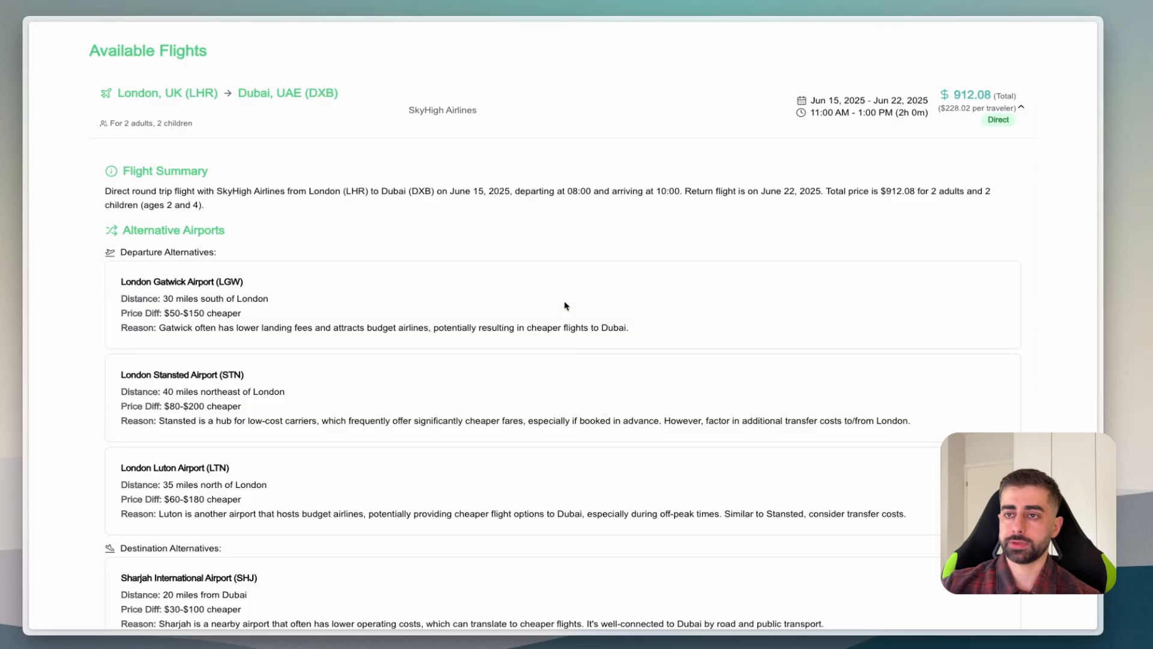
pyautogui.scroll(-3)
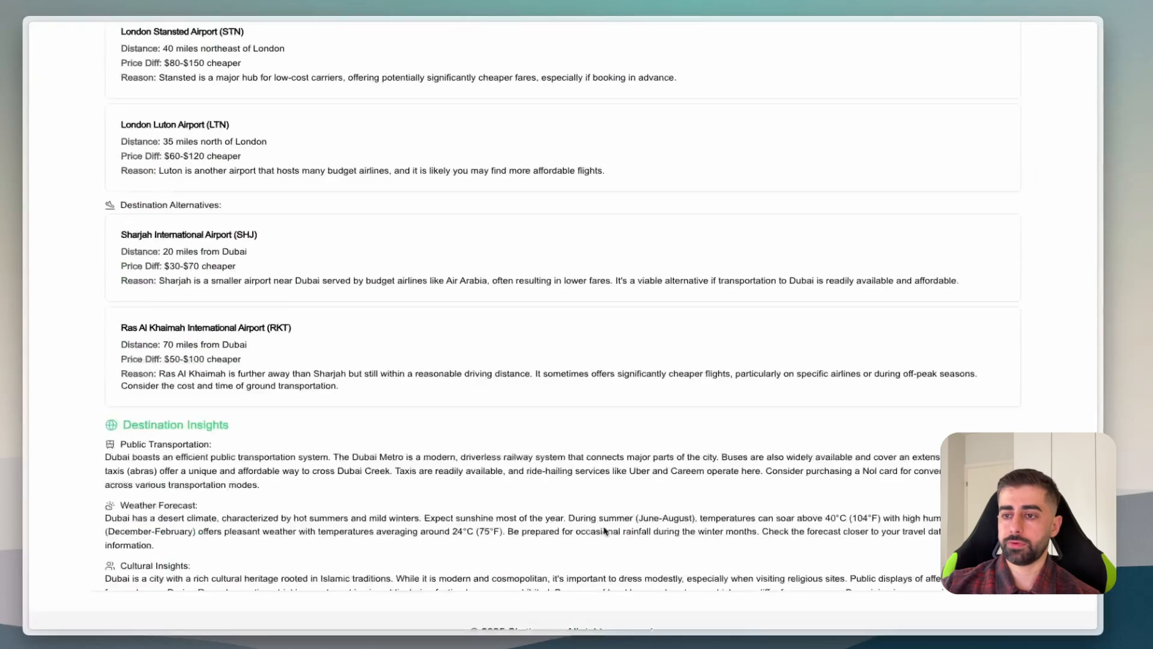
pyautogui.scroll(3)
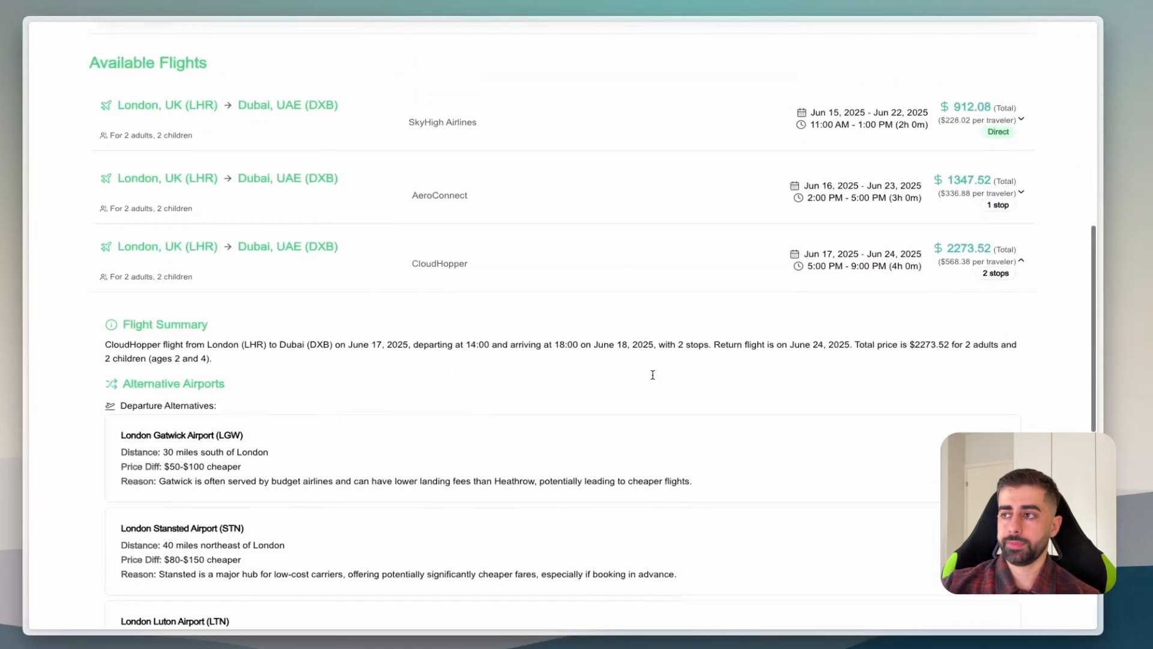